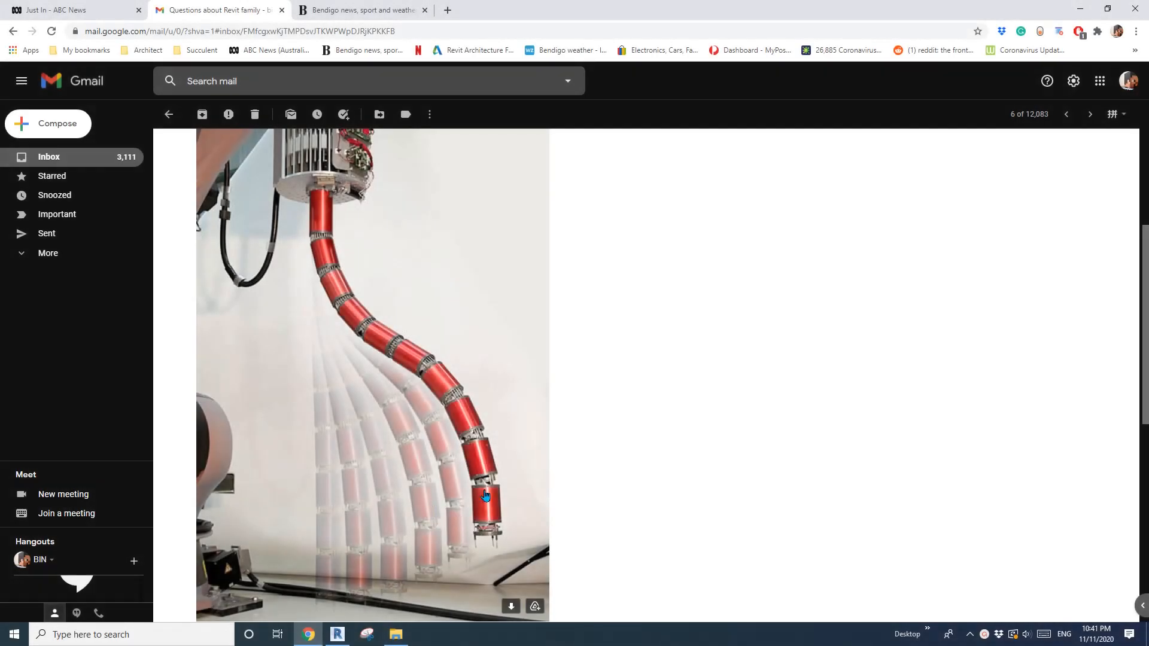
mouse_move(333, 223)
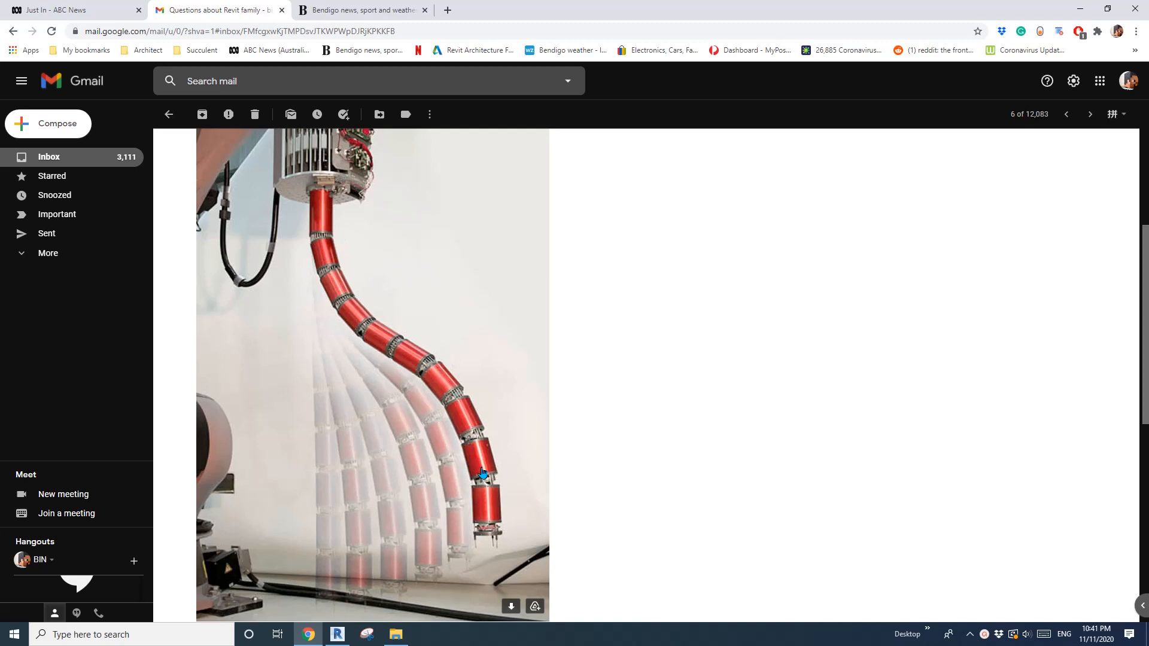
mouse_move(428, 367)
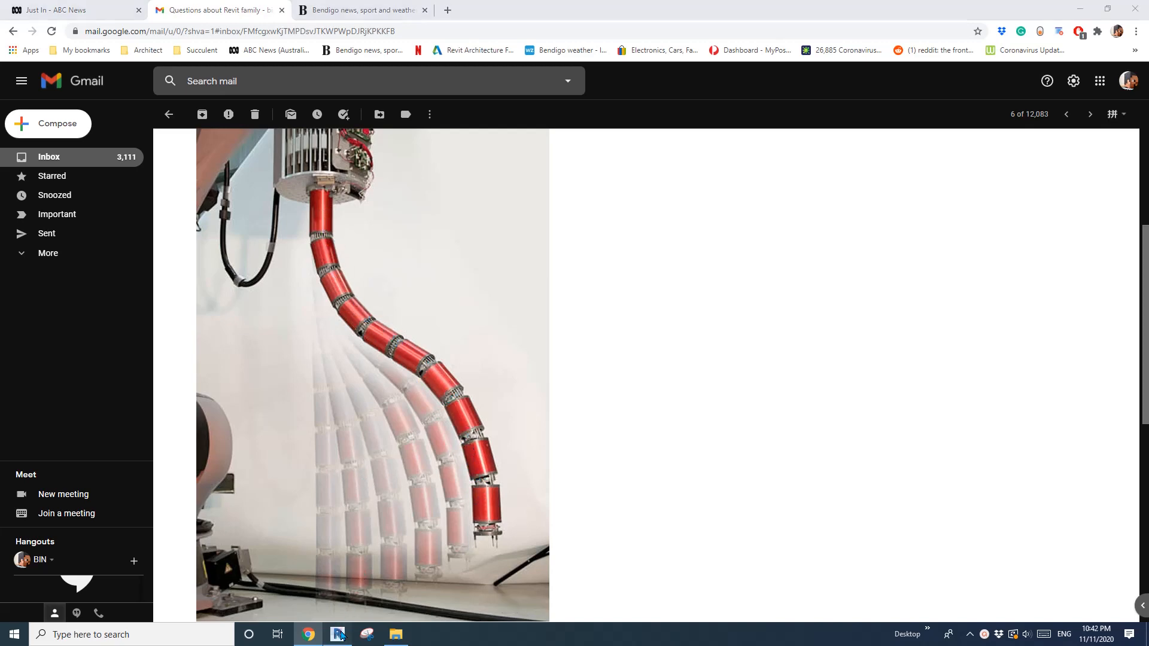
Create a family from Metric Generic Model Adaptive.rft, then switch back to the robot-arm photo in Chrome
click(337, 635)
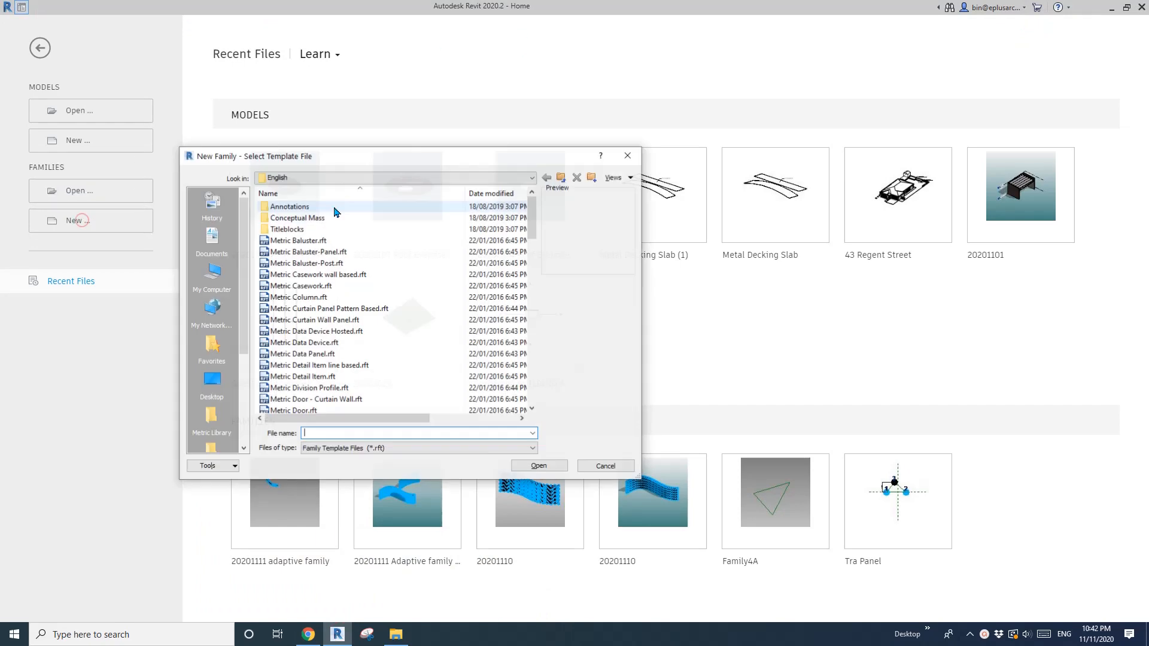
scroll(down, 3)
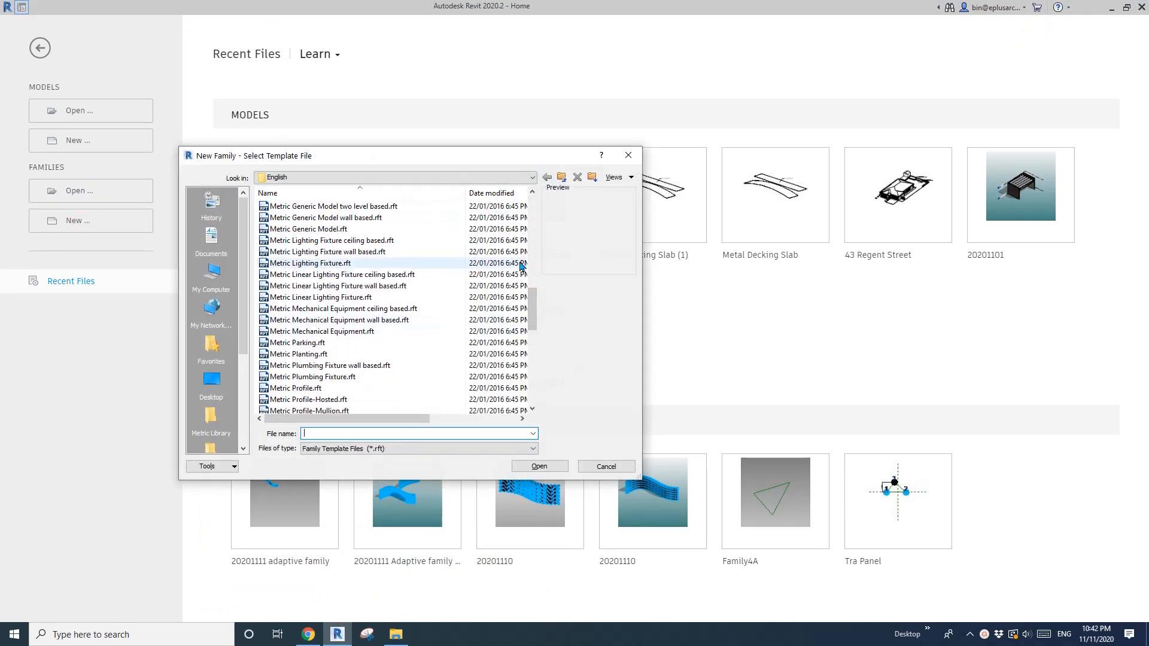
click(324, 297)
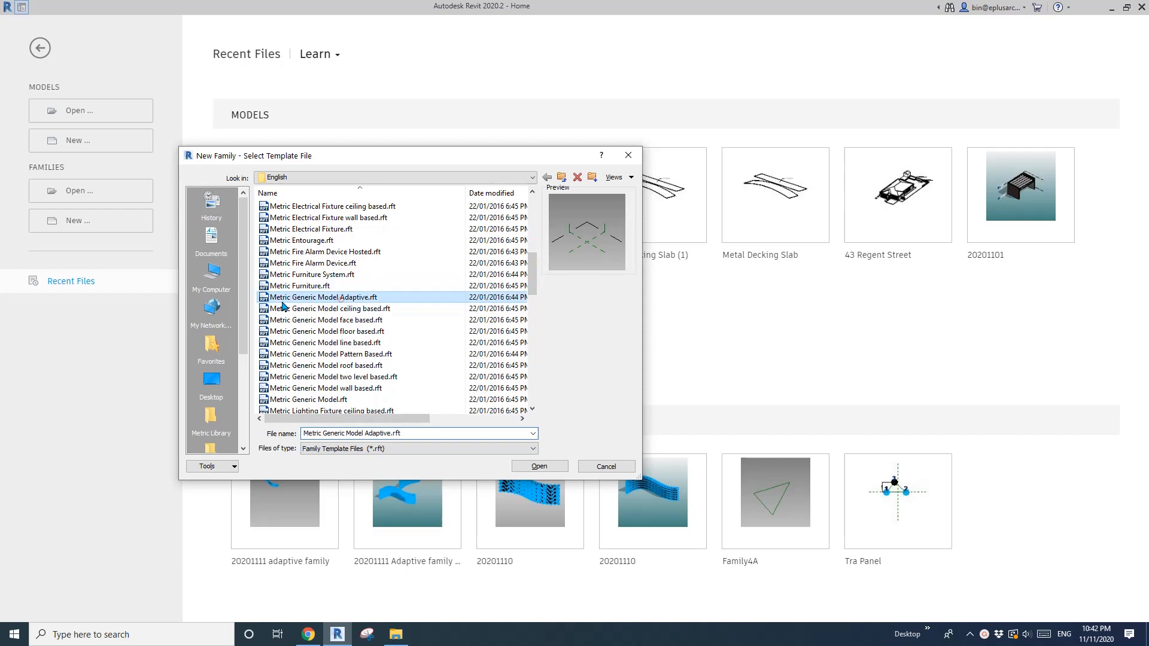
click(539, 467)
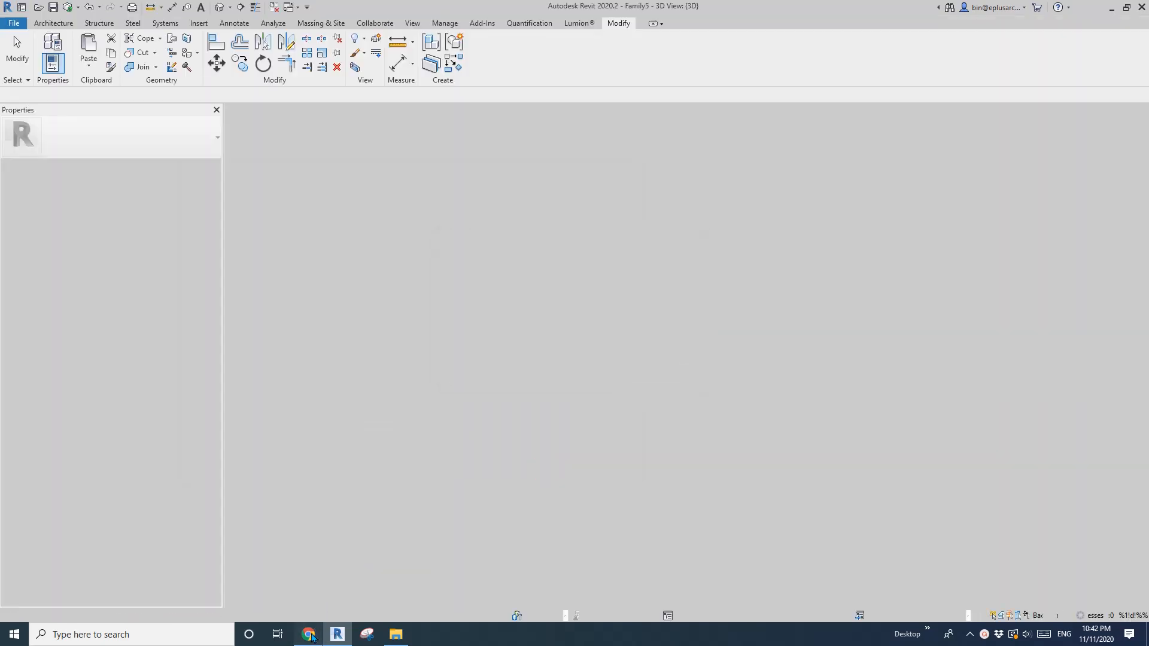
click(307, 634)
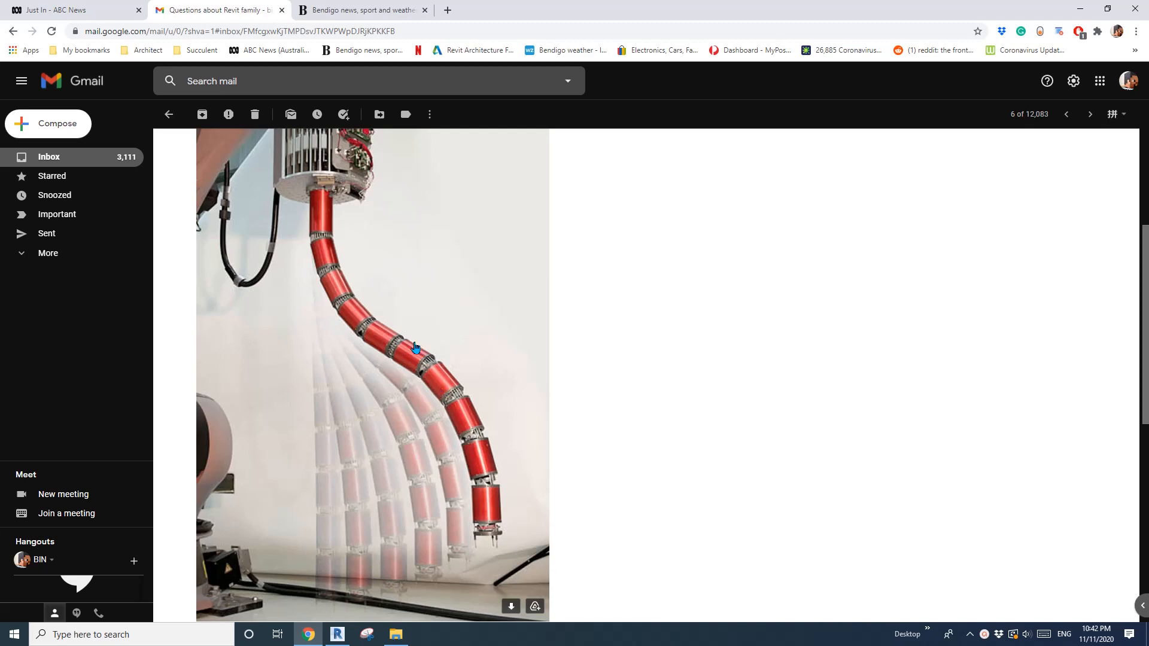
Make the two reference points adaptive and select a hosted point on their connecting line
click(337, 635)
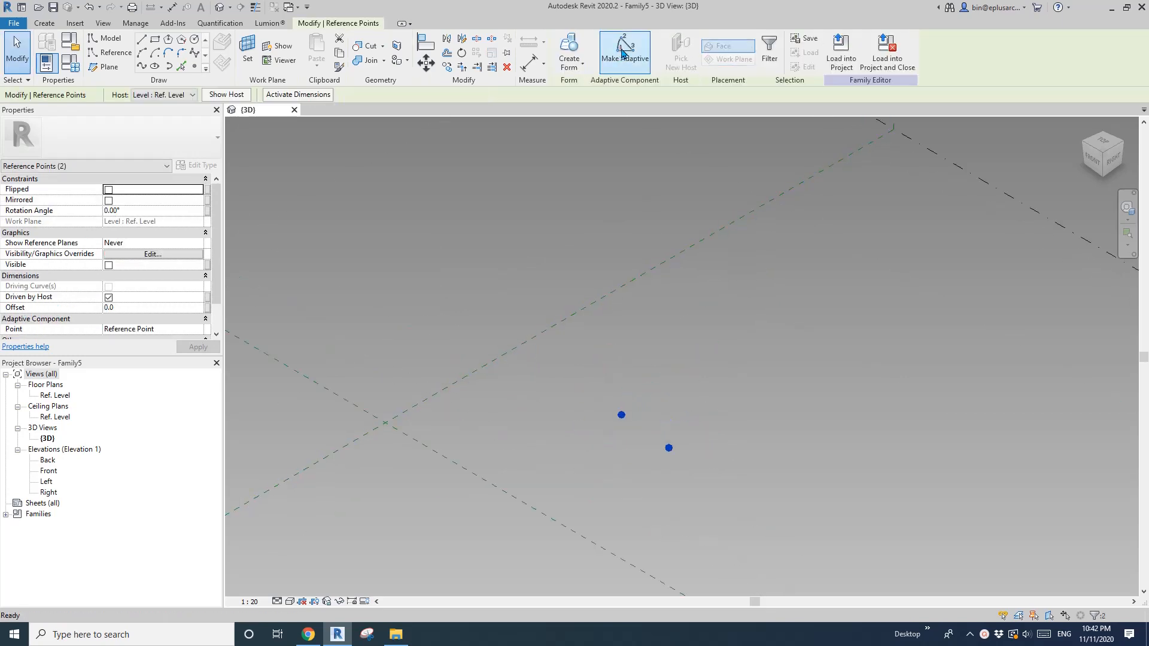
click(624, 51)
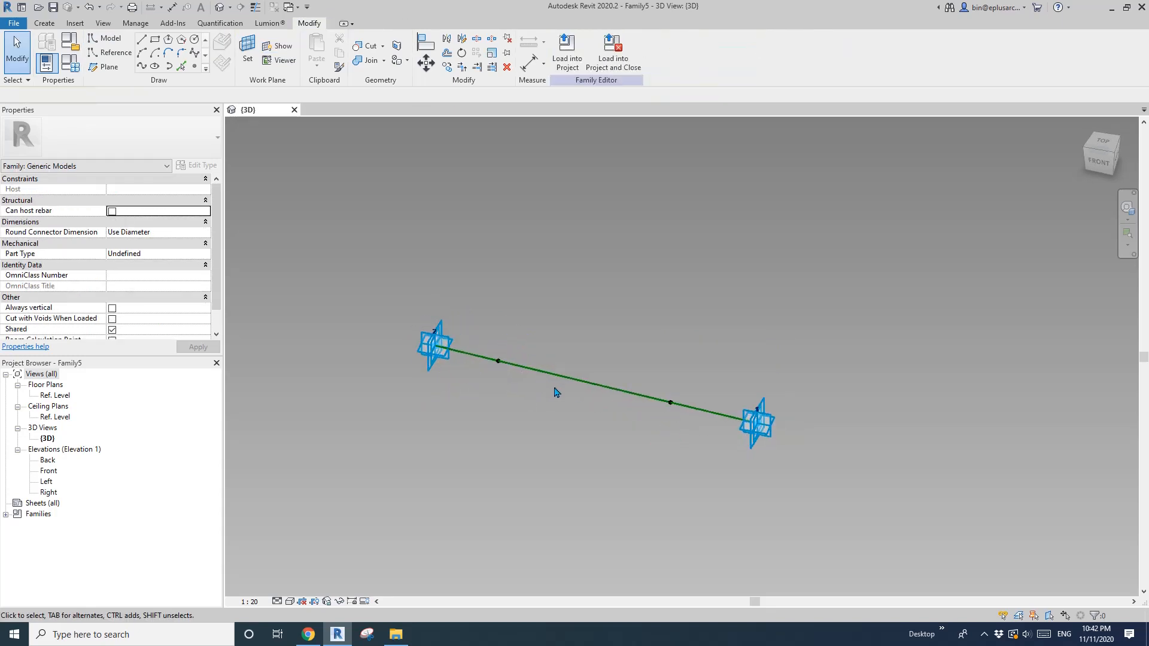
drag(486, 331, 542, 401)
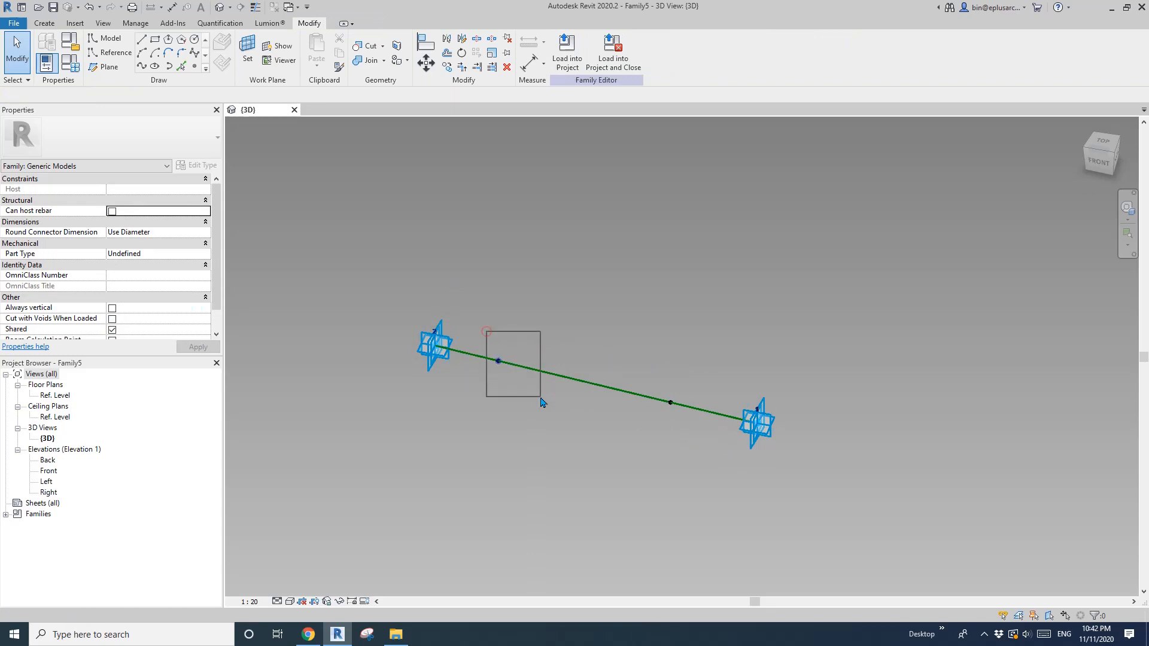
click(499, 361)
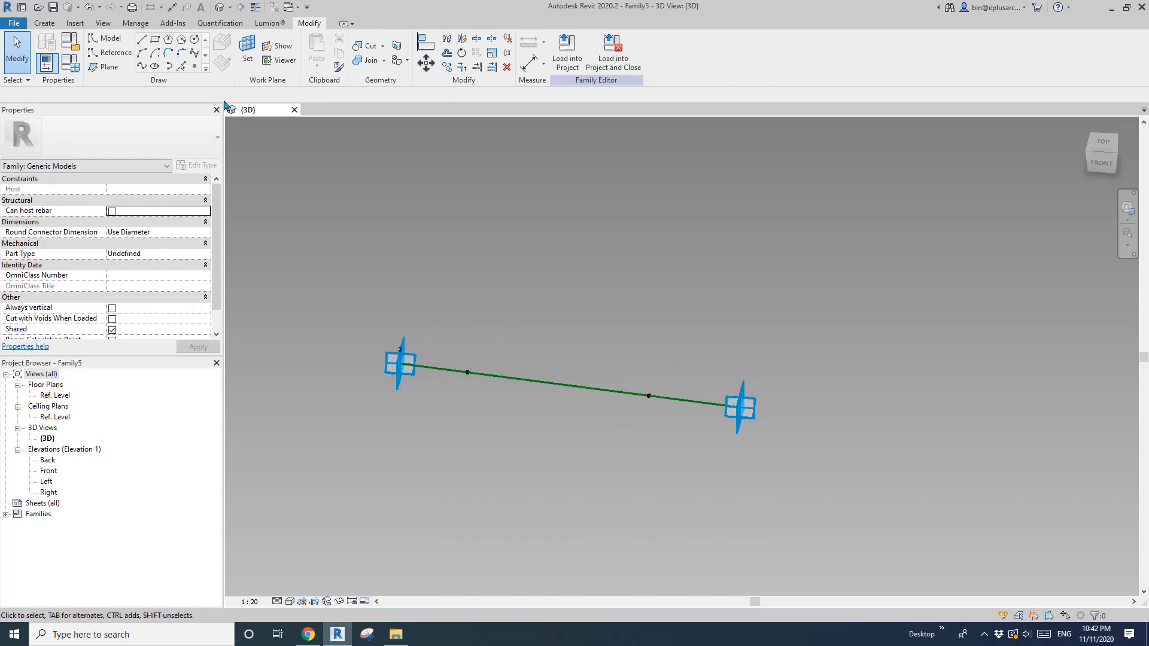
Label the dimension between the adaptive points with a new instance reporting parameter RP
click(247, 46)
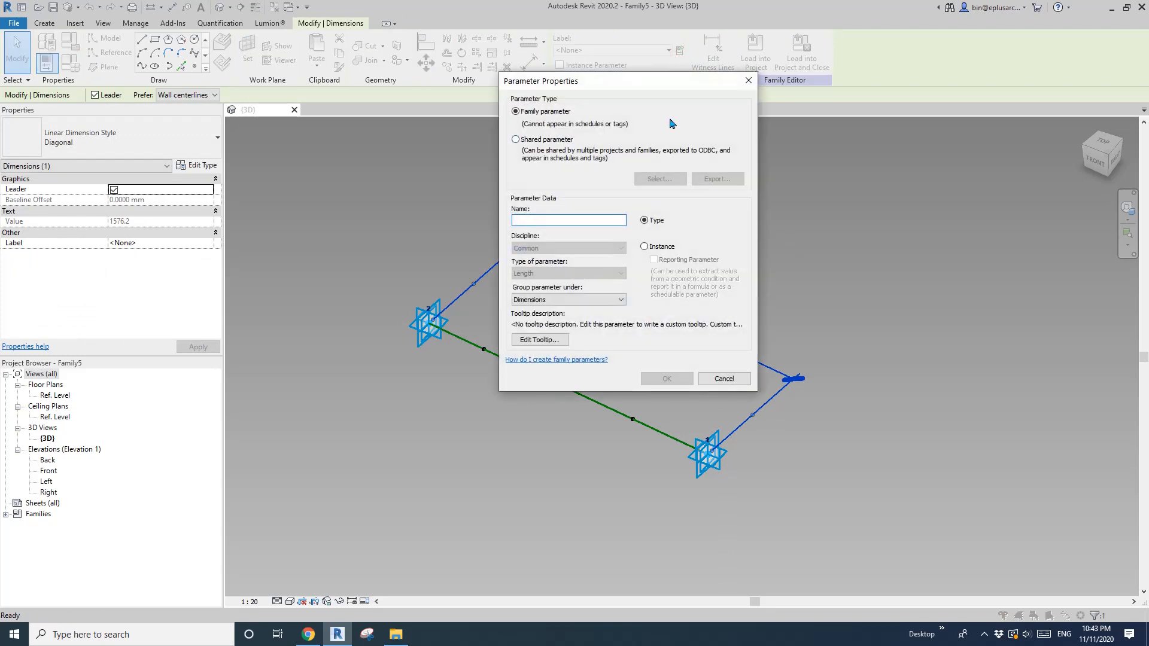
text(RP)
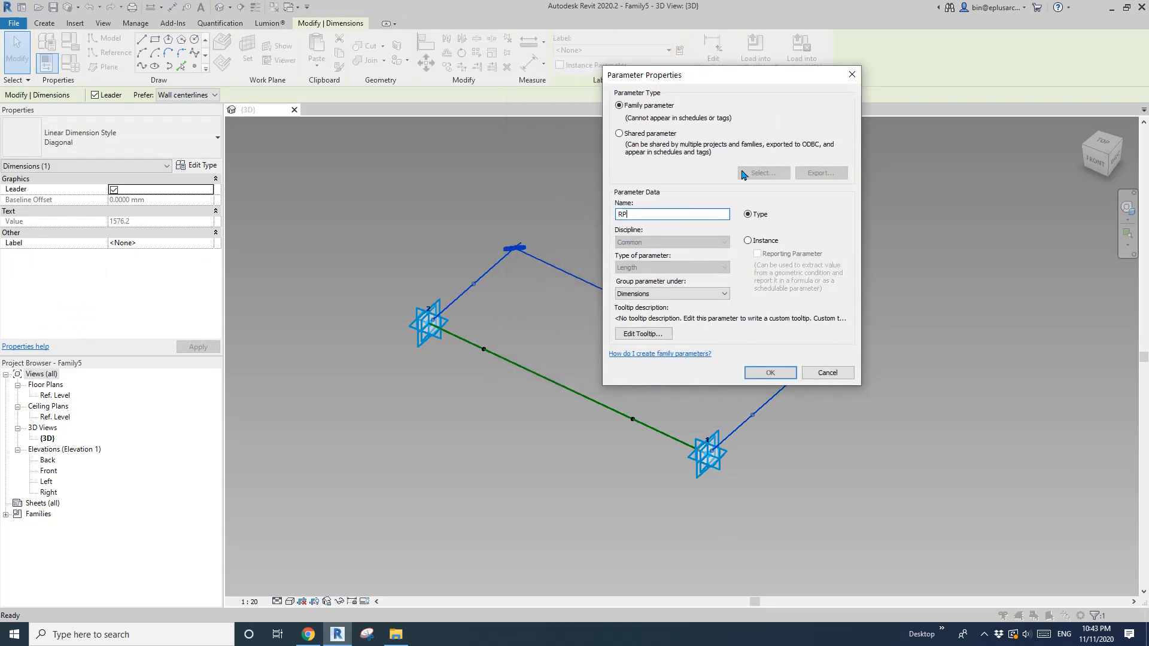
click(748, 239)
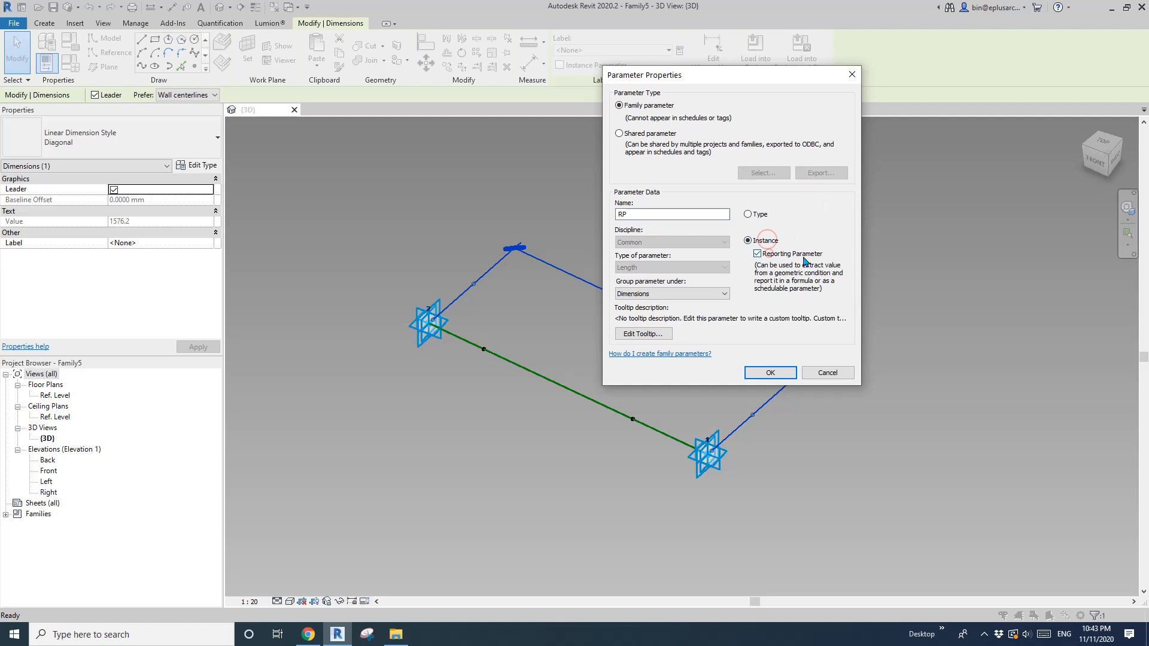
click(768, 372)
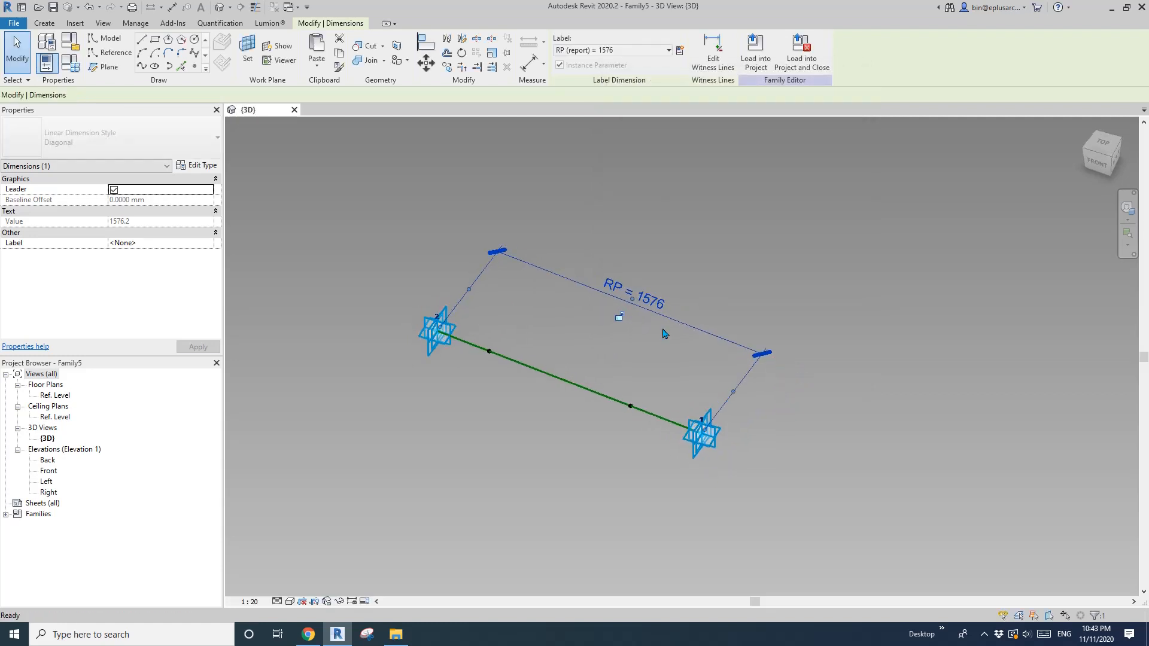
Drag an adaptive end point in and back out to check RP updates
click(701, 420)
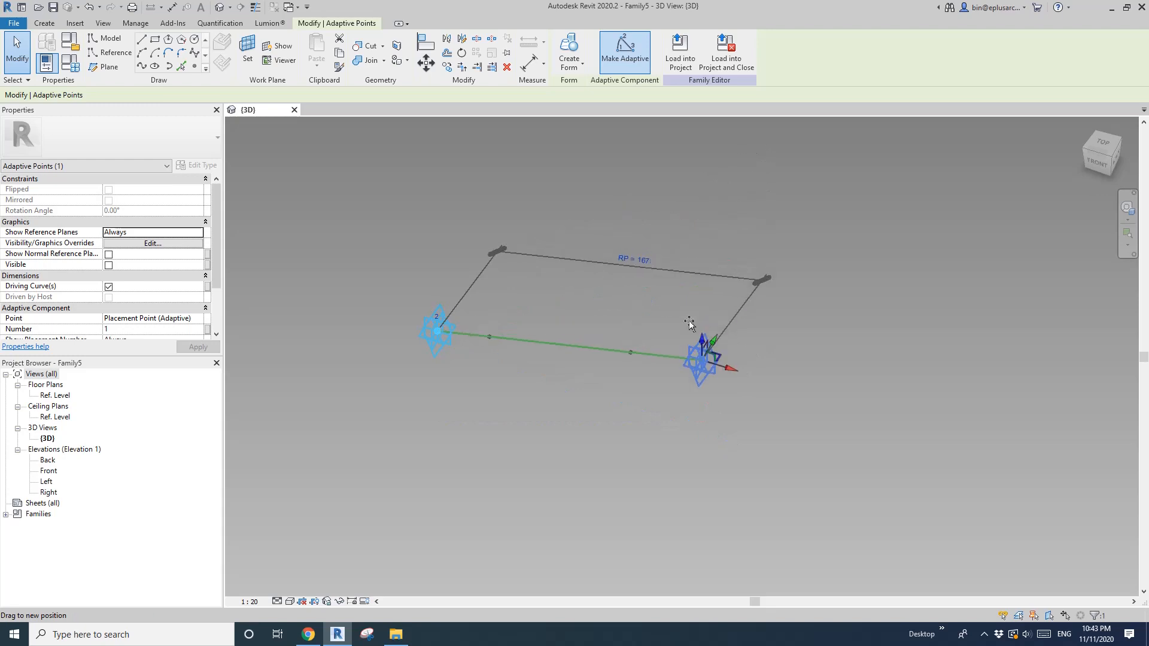
drag(704, 366, 616, 334)
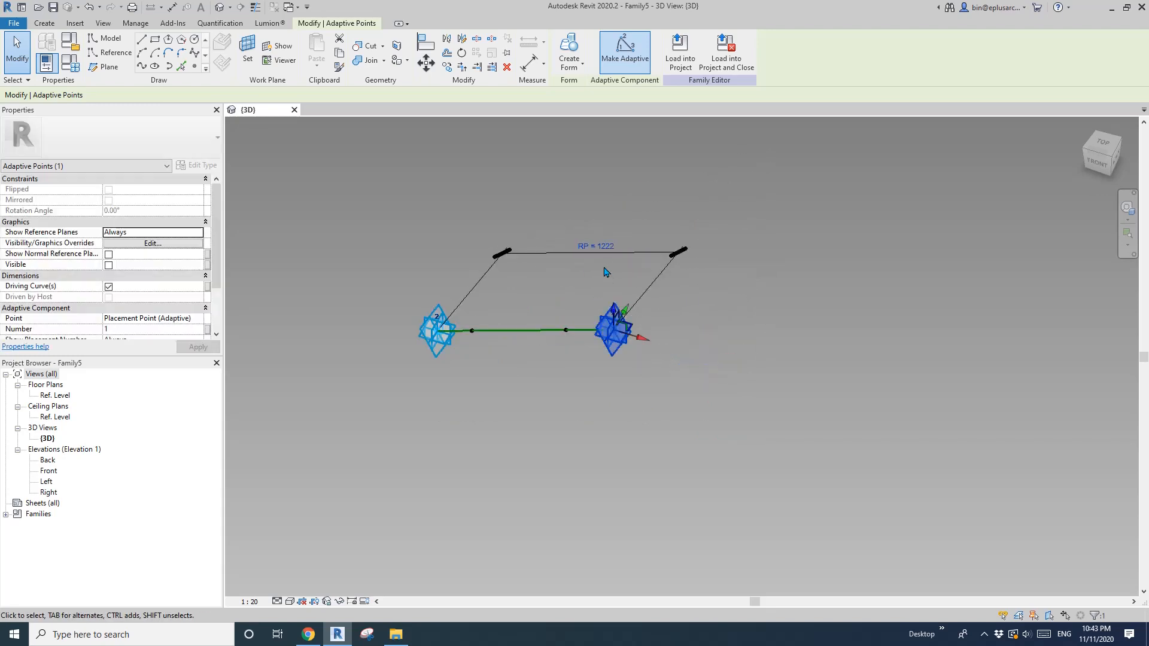
mouse_move(632, 266)
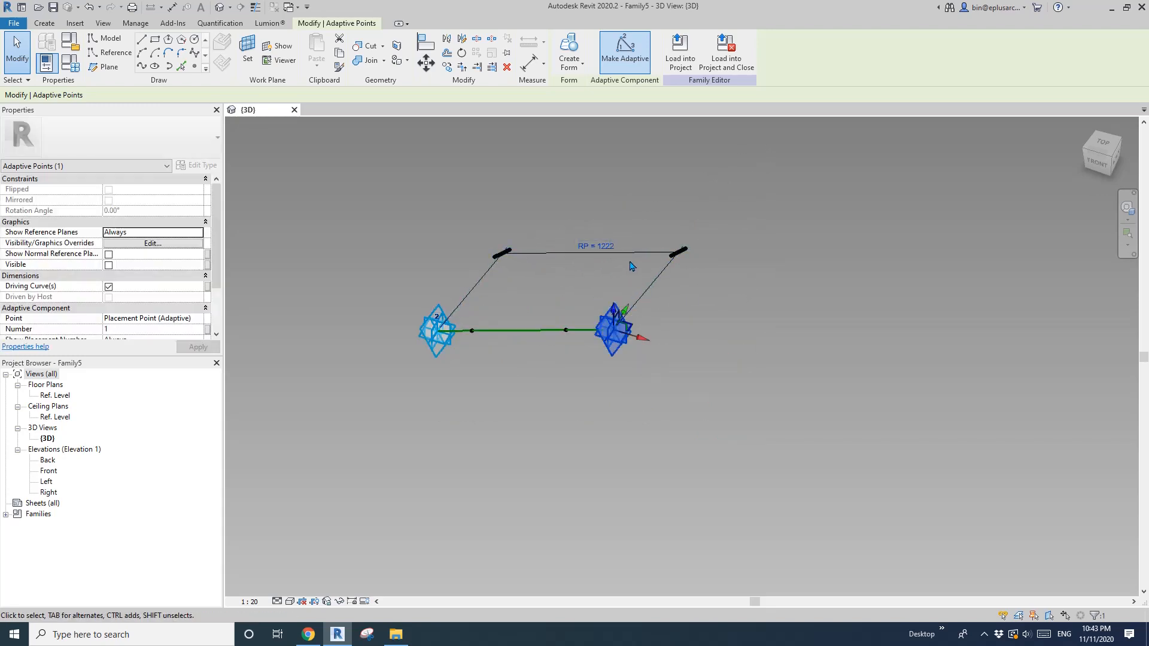
drag(616, 329, 707, 359)
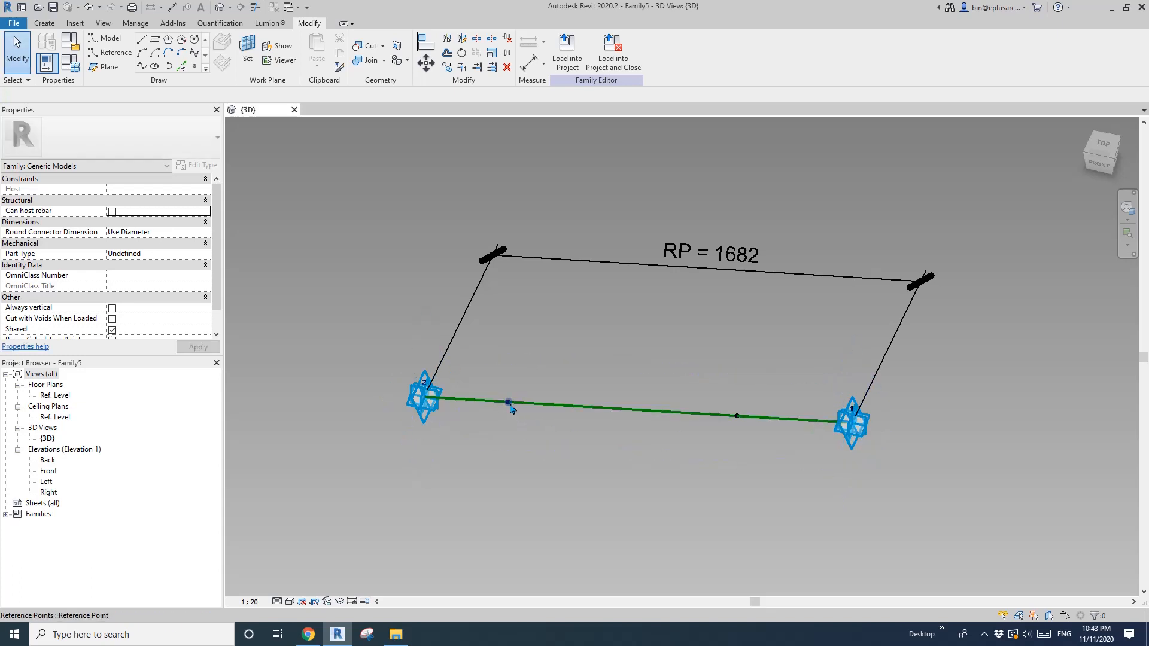
Measure the first hosted point by segment length, driven by a new parameter OF
click(508, 402)
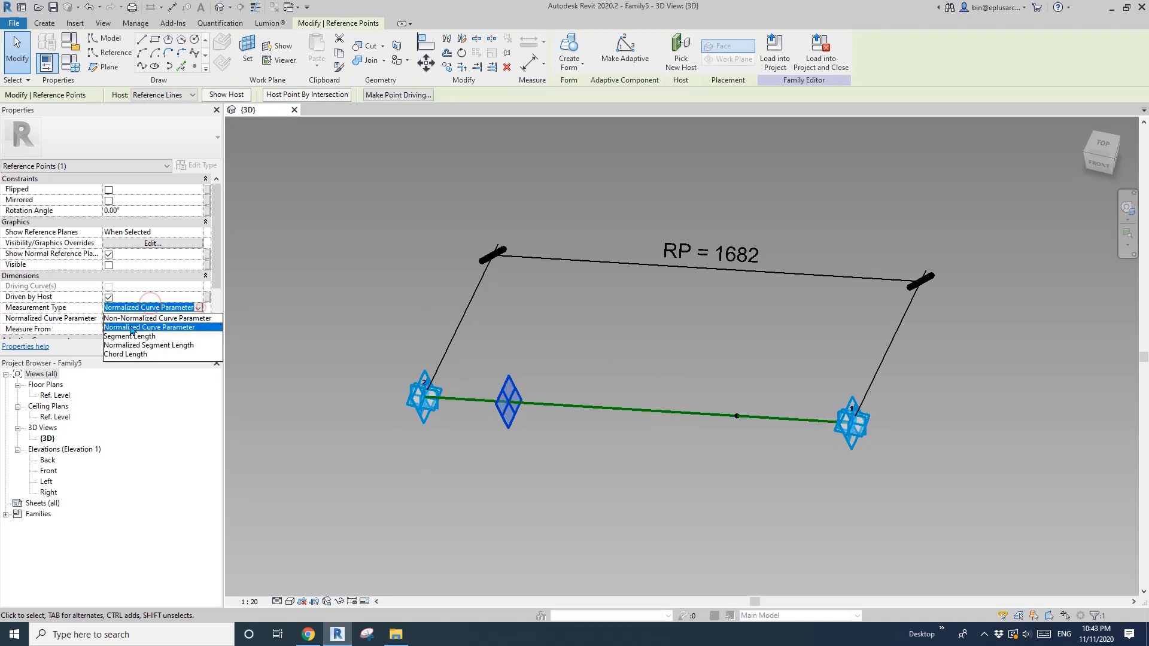
click(130, 335)
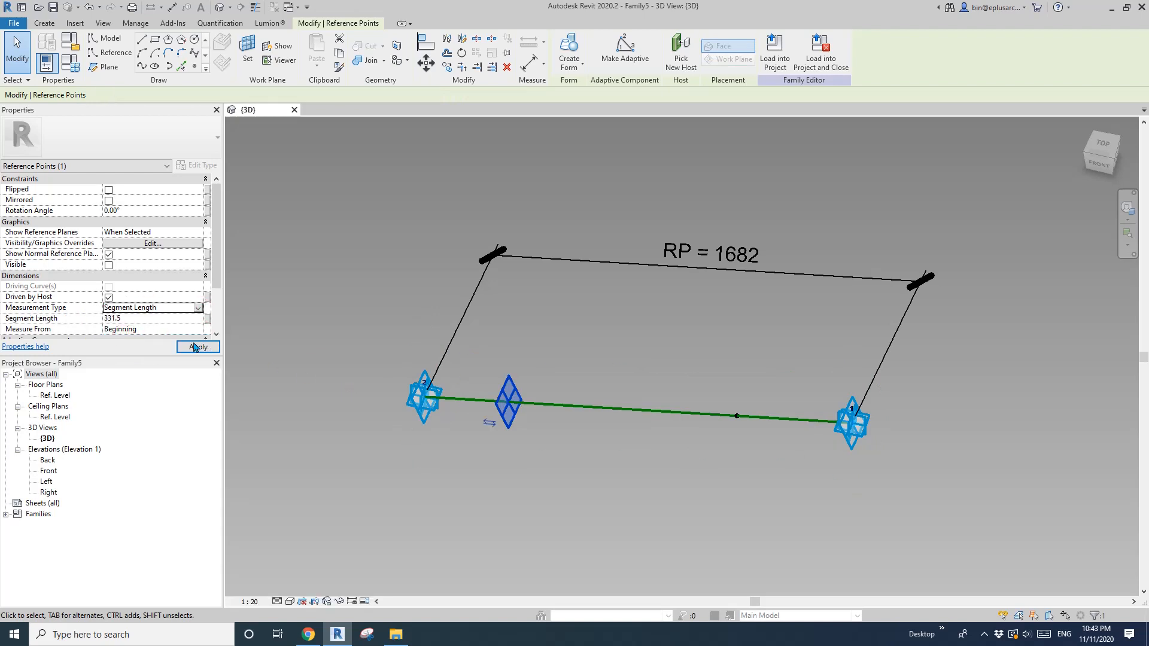
click(196, 346)
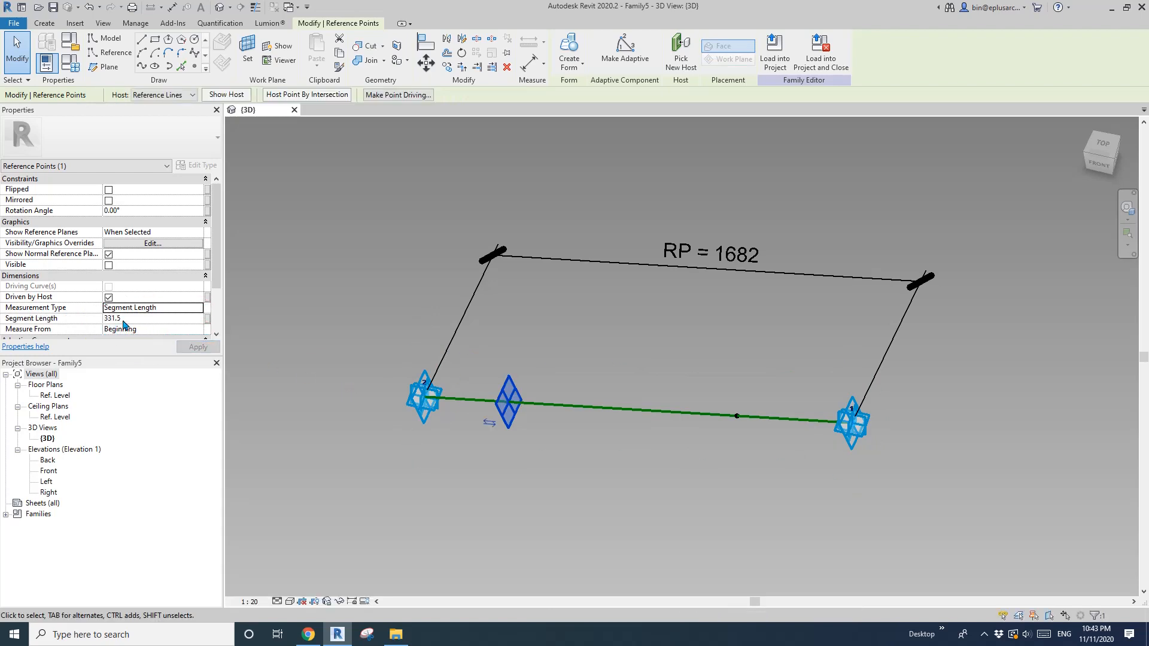
mouse_move(477, 407)
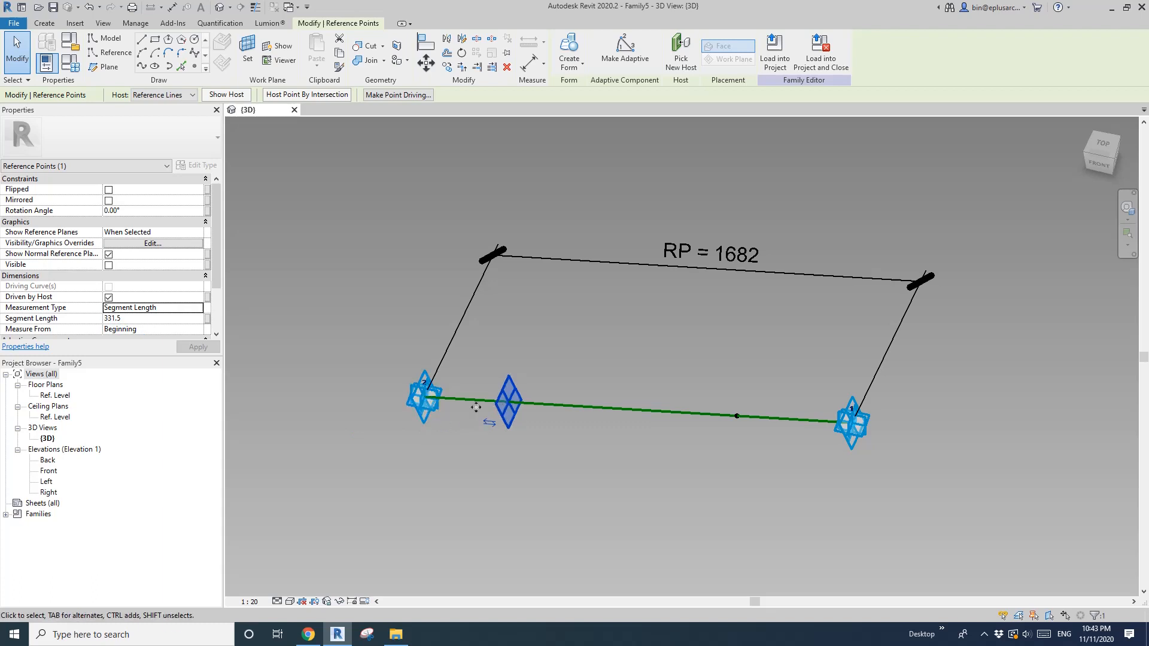
mouse_move(451, 405)
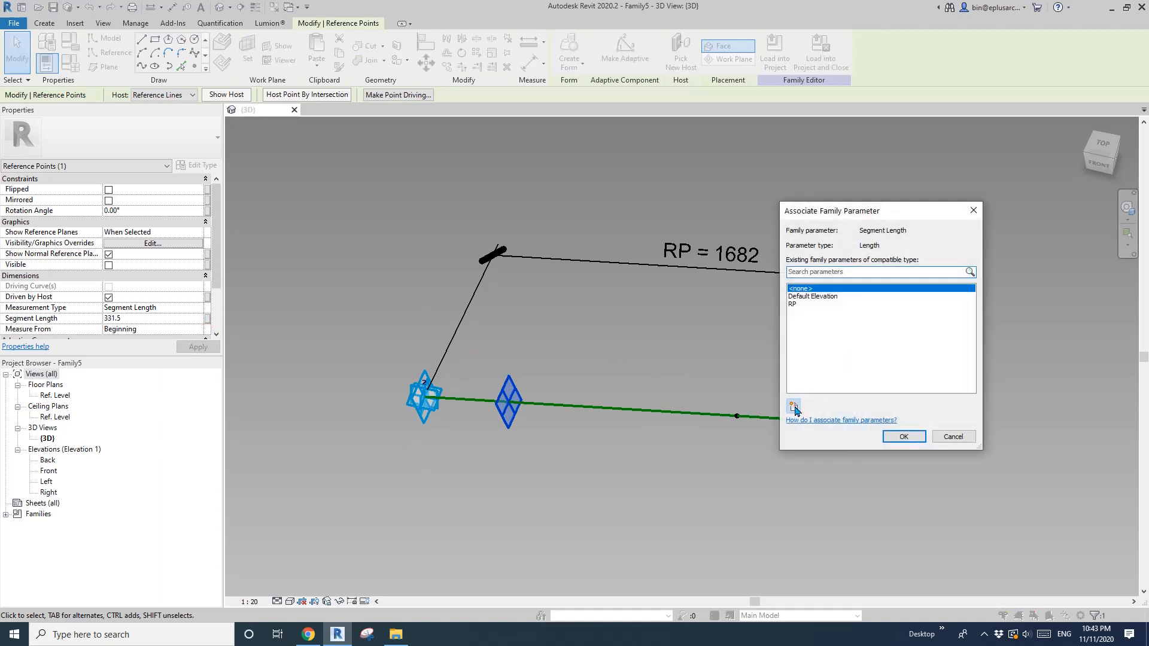
click(794, 406)
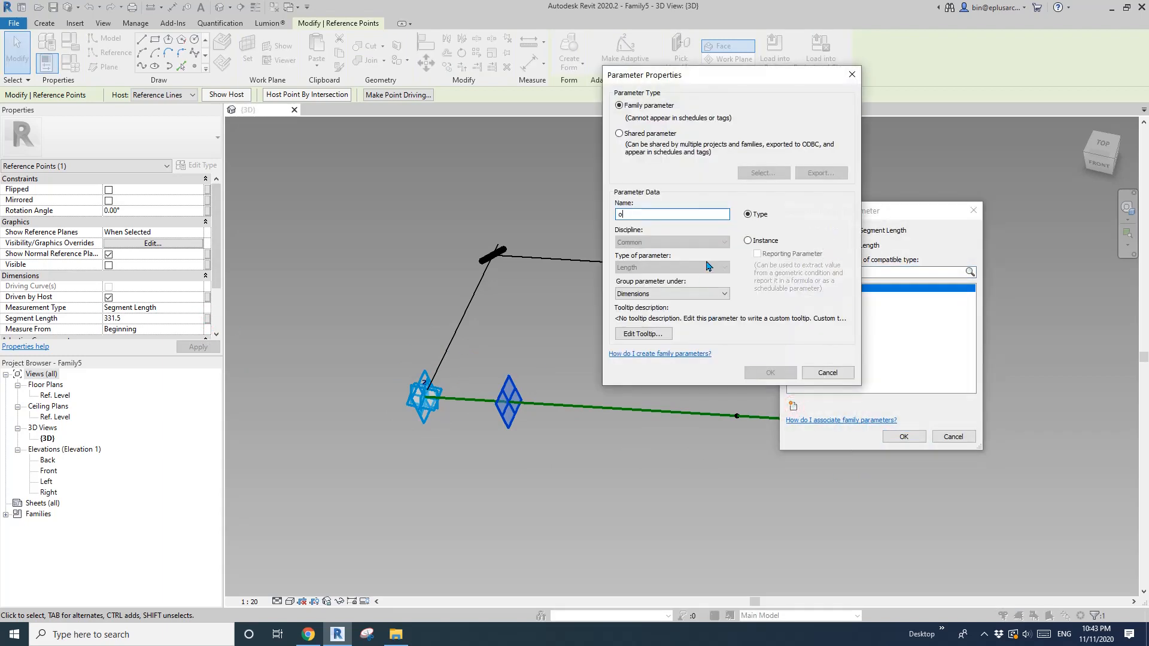
text(OF)
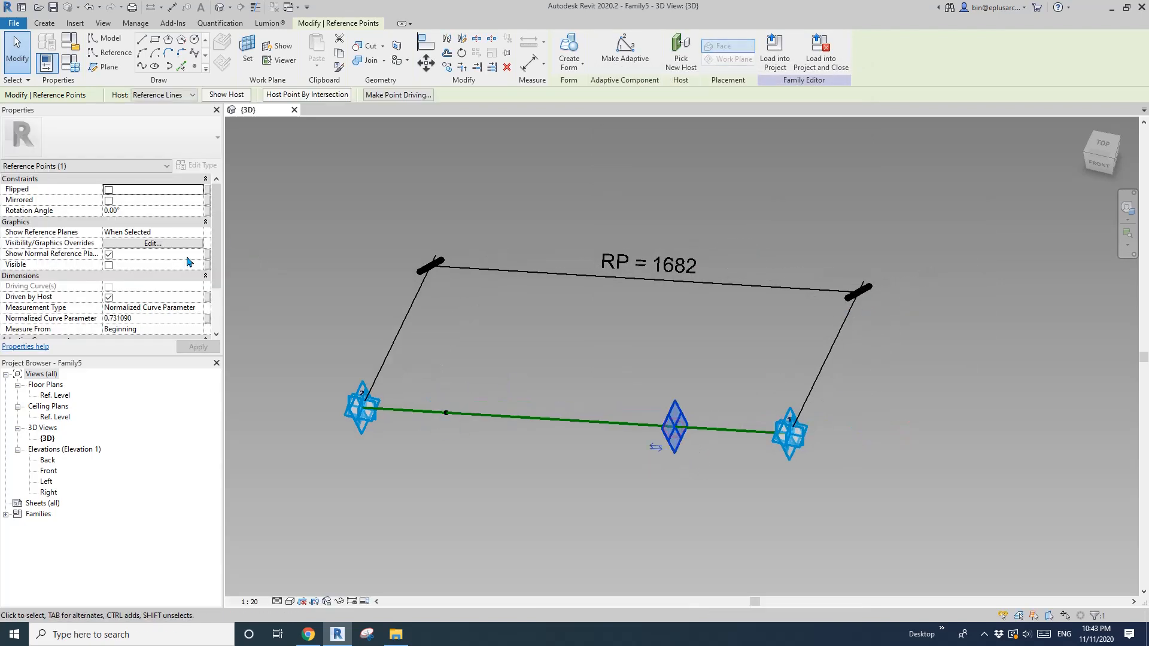
click(154, 307)
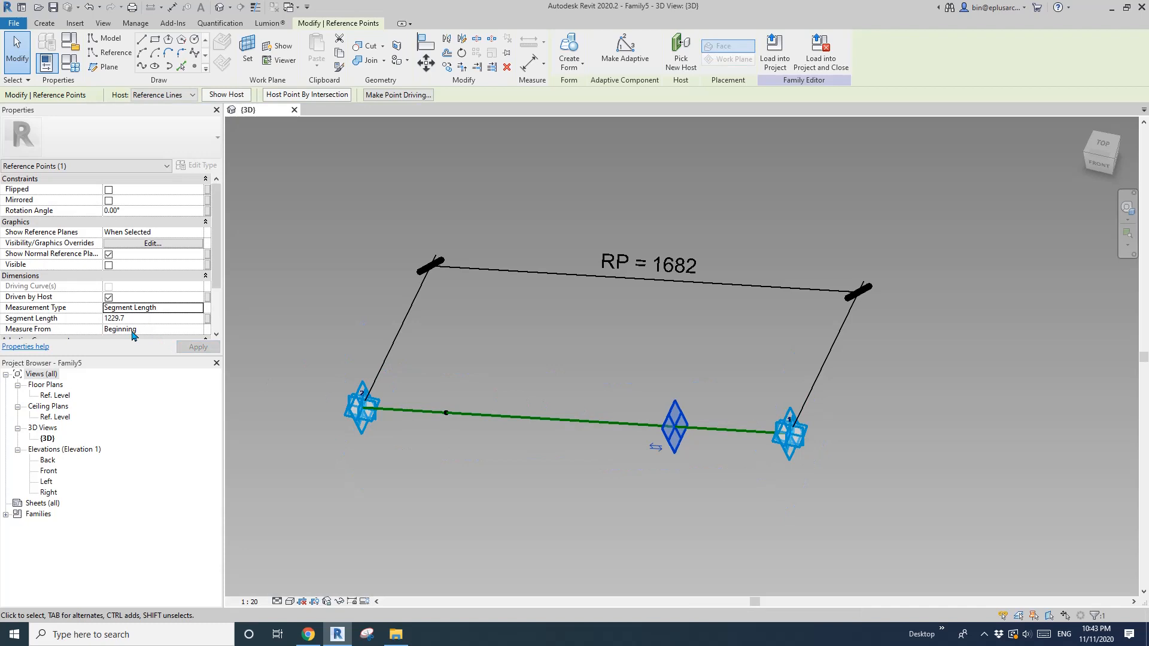
Measure the second hosted point from the line's end and link its segment length to OF
click(362, 408)
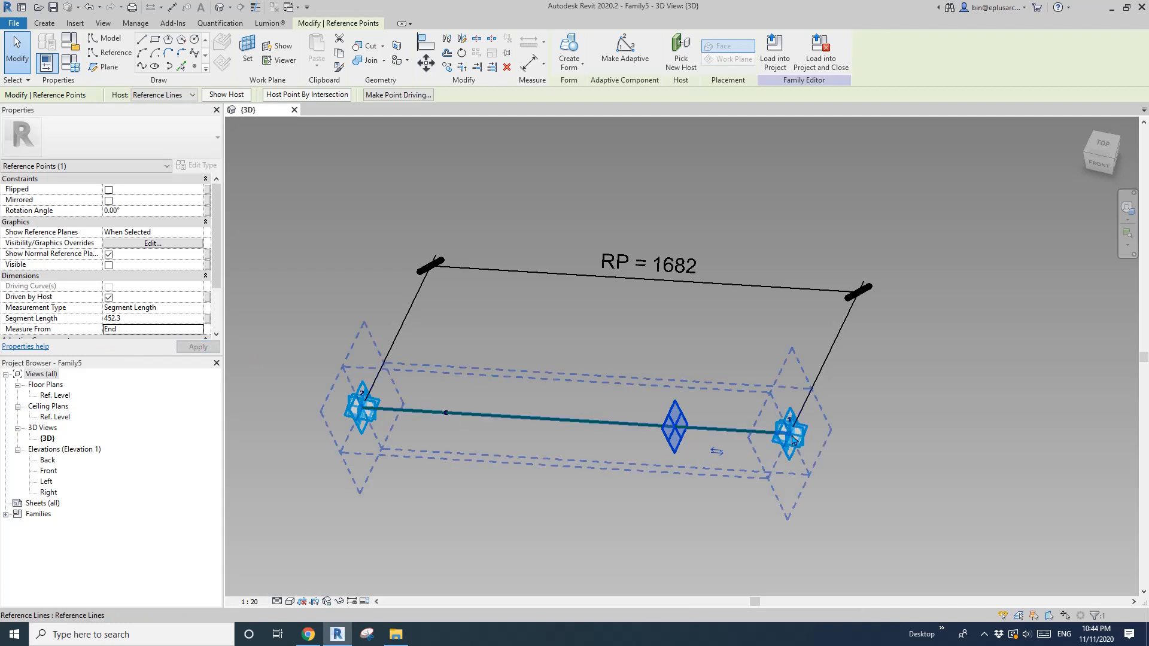
click(208, 318)
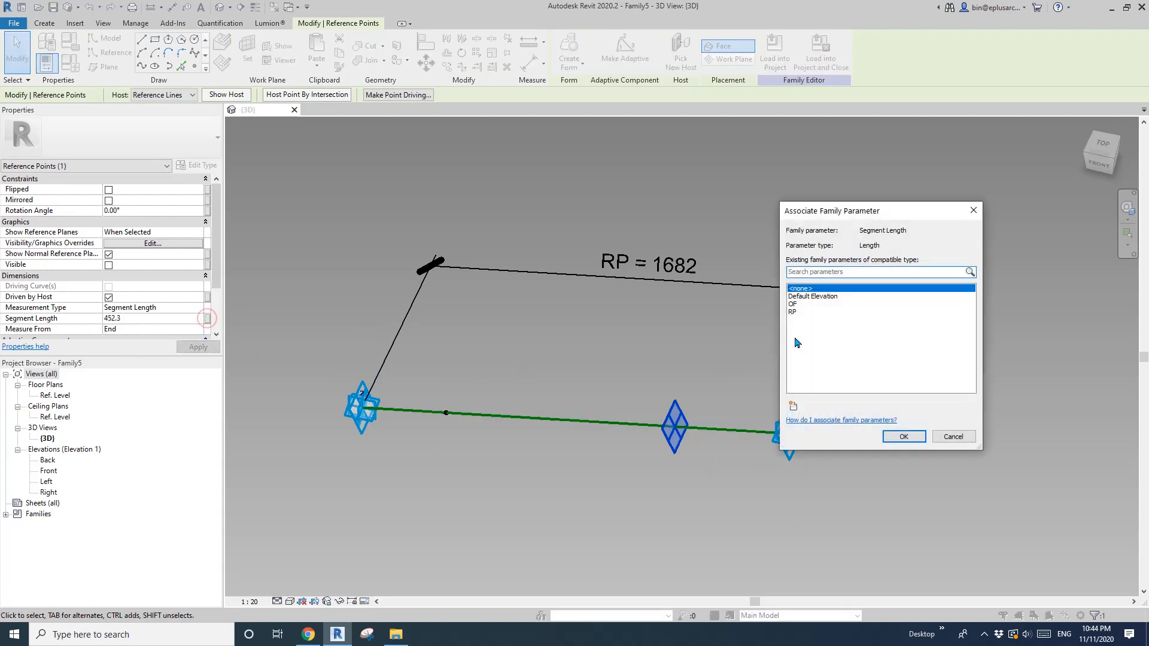
click(799, 303)
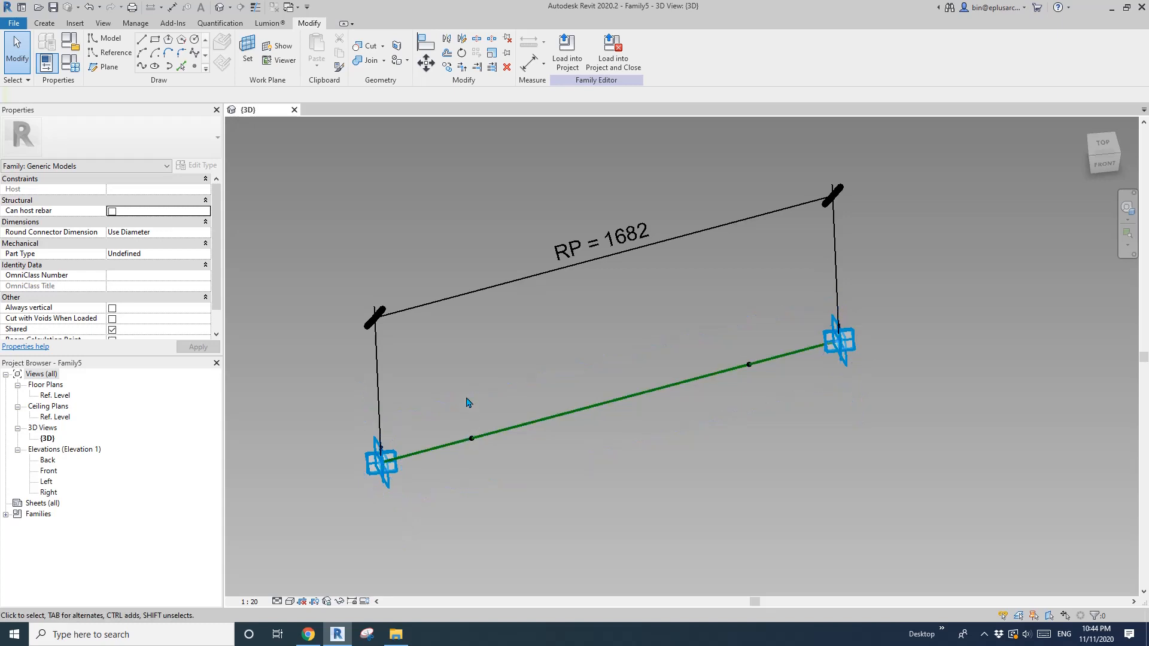
In Family Types, give OF the formula (RP-200)/2 so the points centre on the line
click(472, 438)
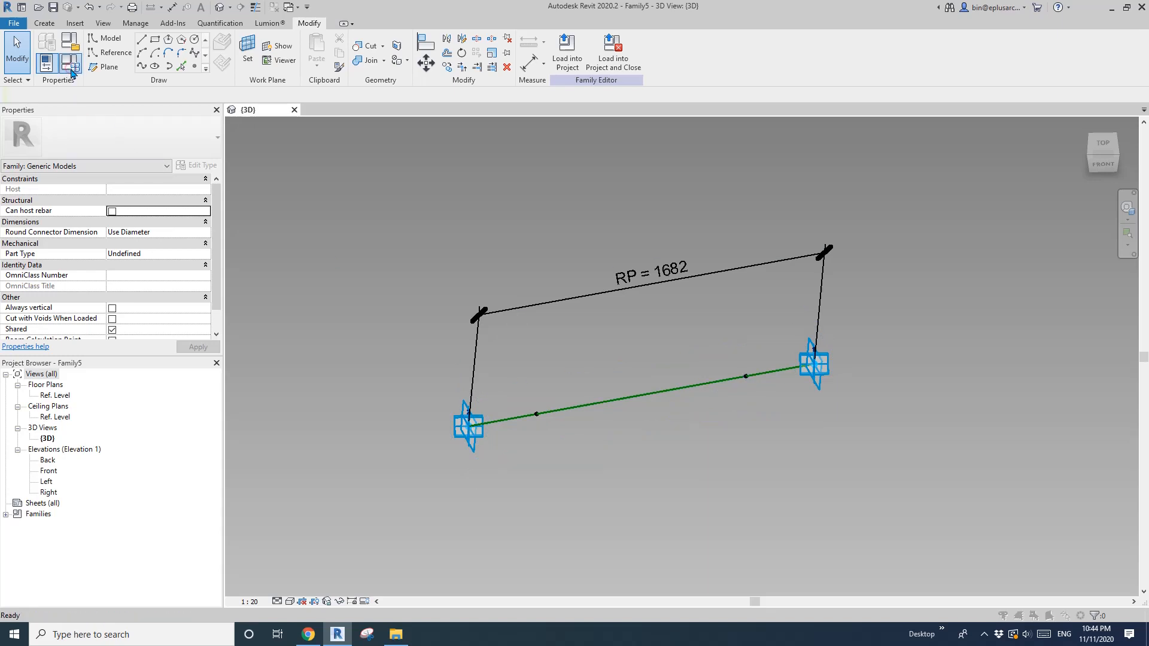
click(72, 65)
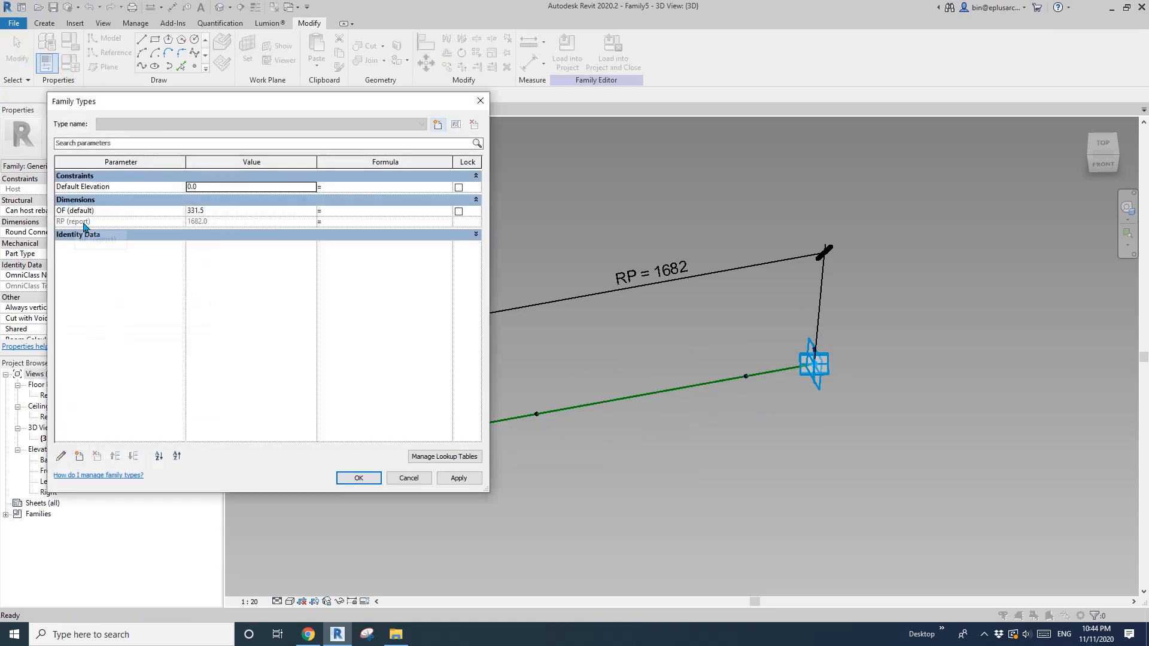
mouse_move(73, 211)
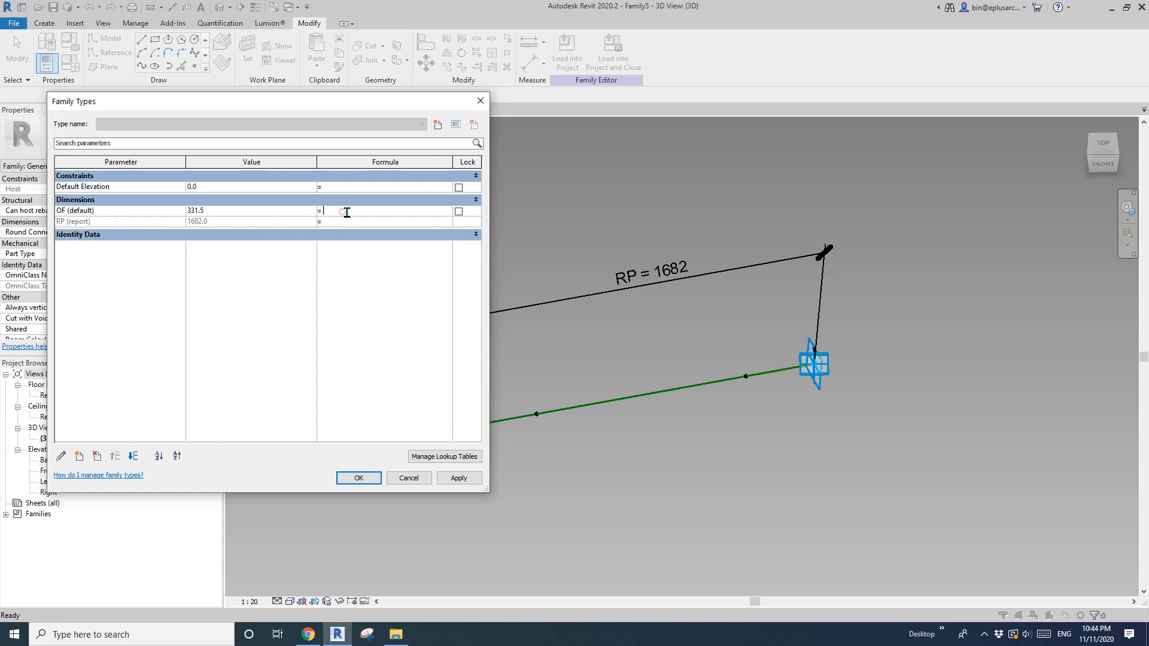
text(()
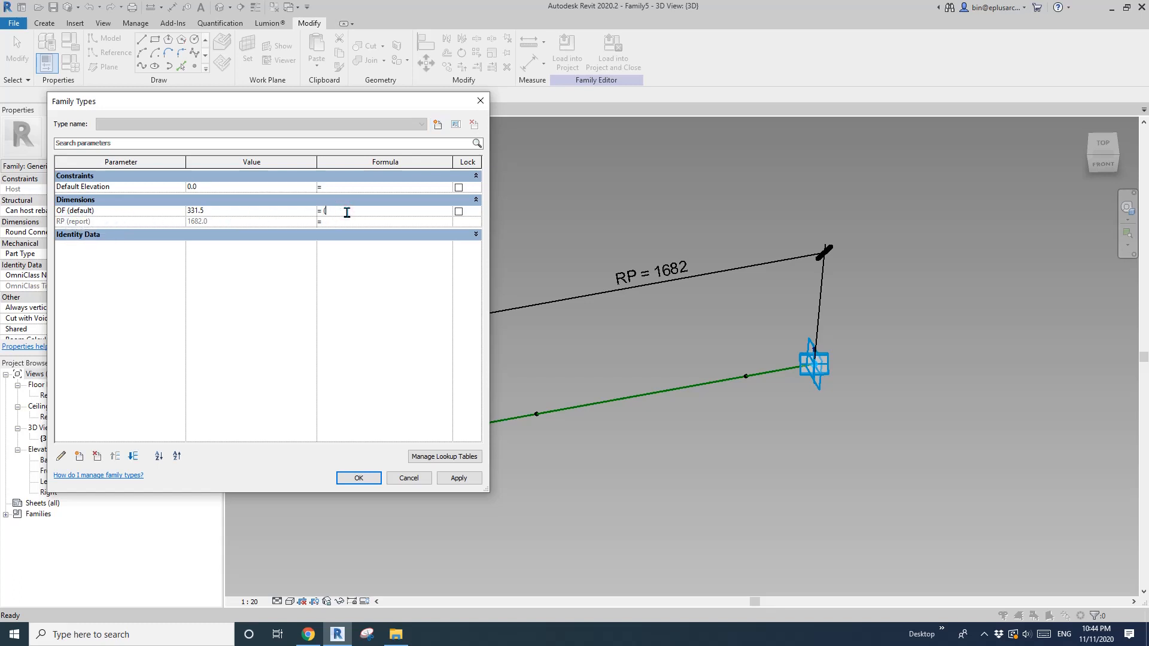
text(RP)
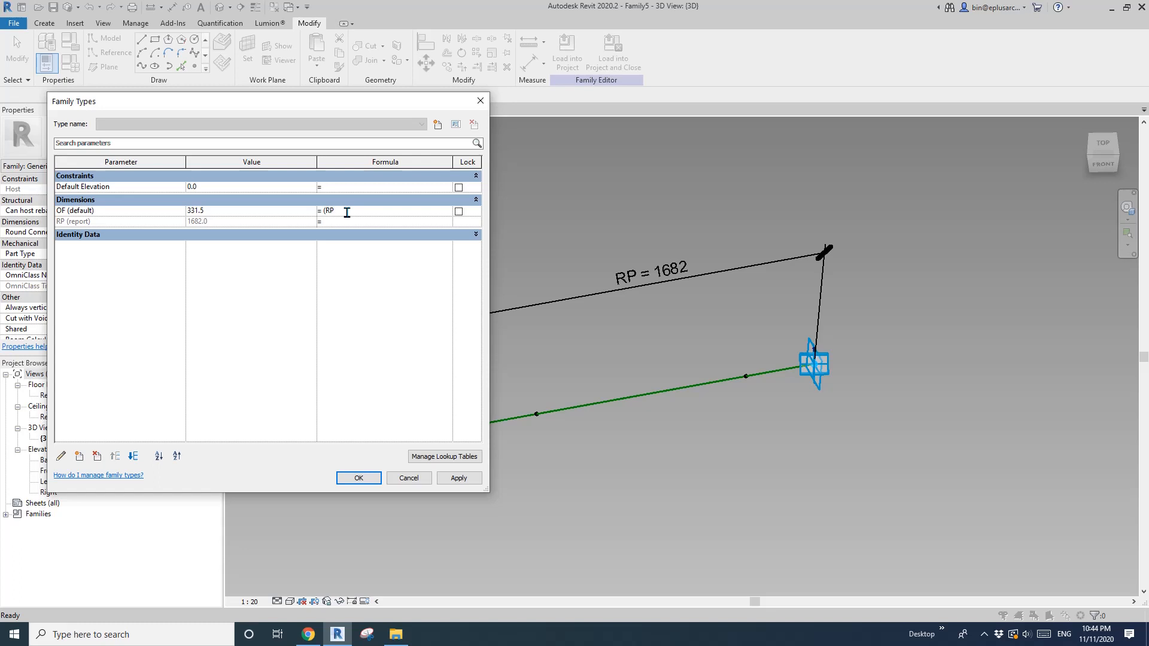
text(-200)
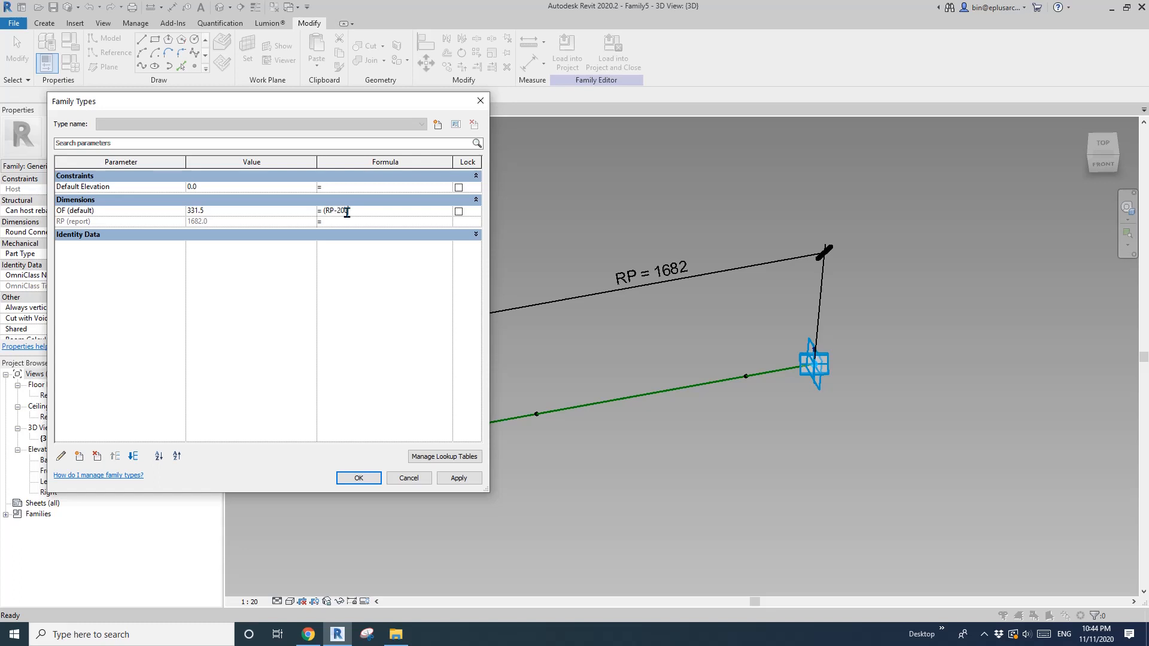
text(/2)
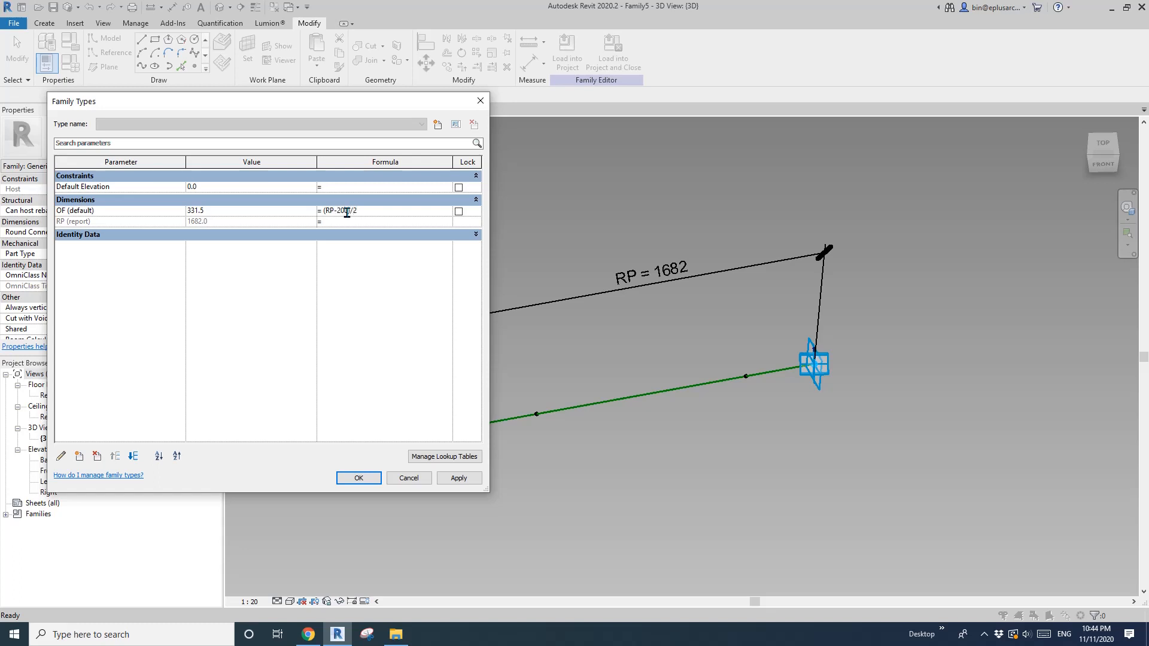
click(358, 478)
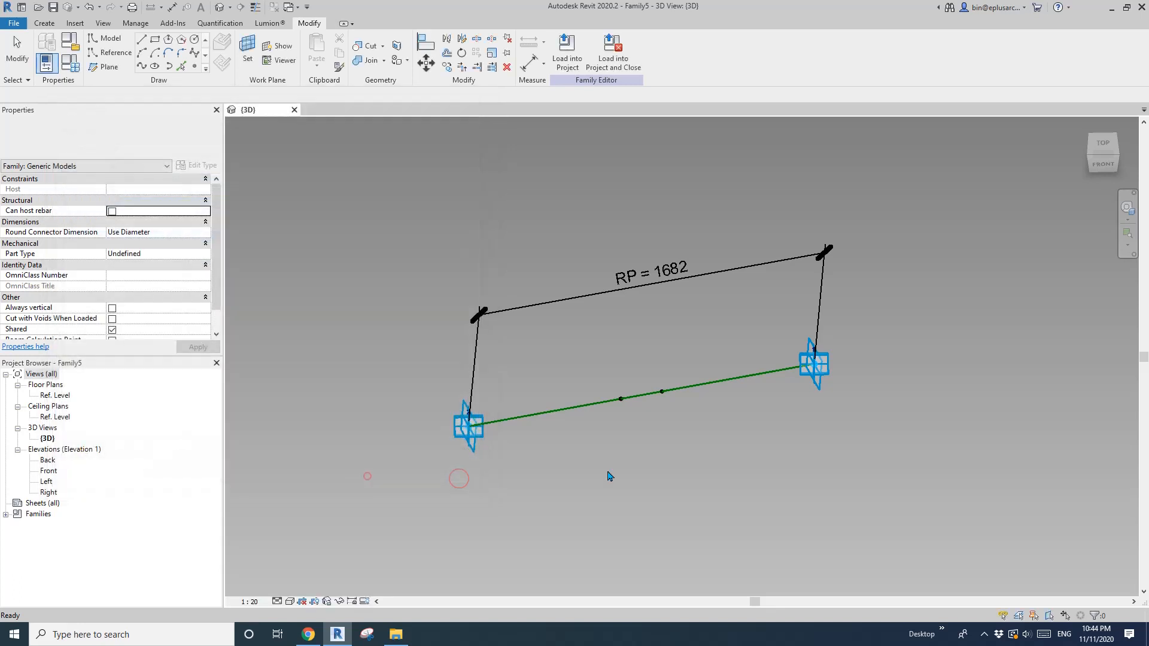
Place an aligned dimension showing the 200 gap between the two hosted points
click(247, 45)
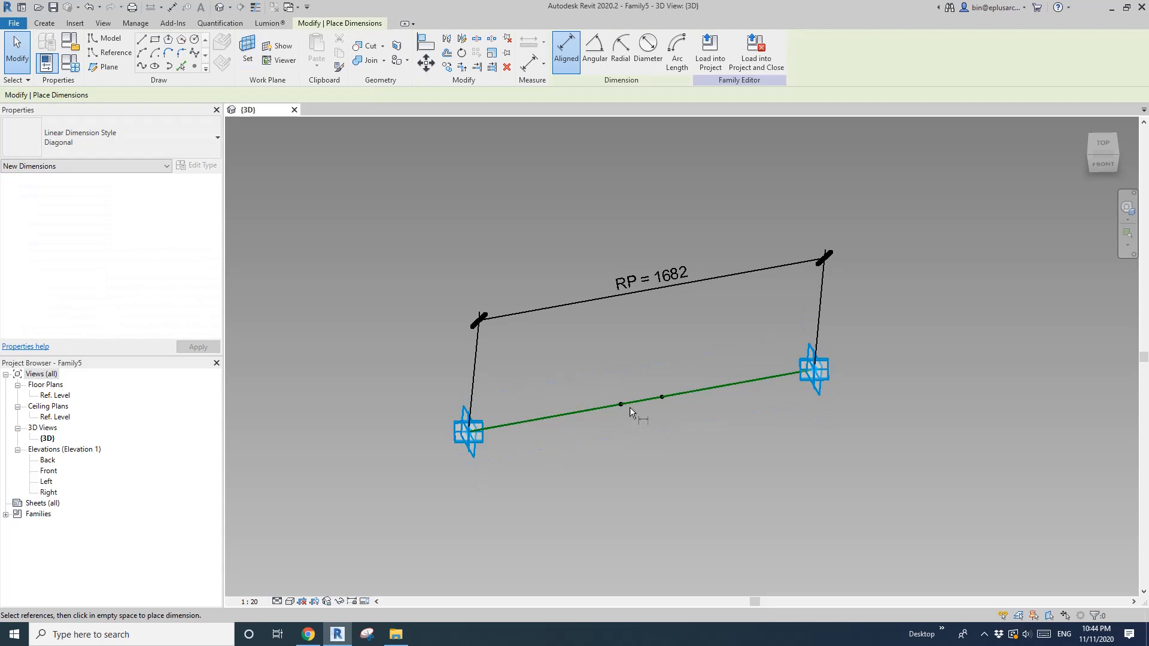
click(663, 398)
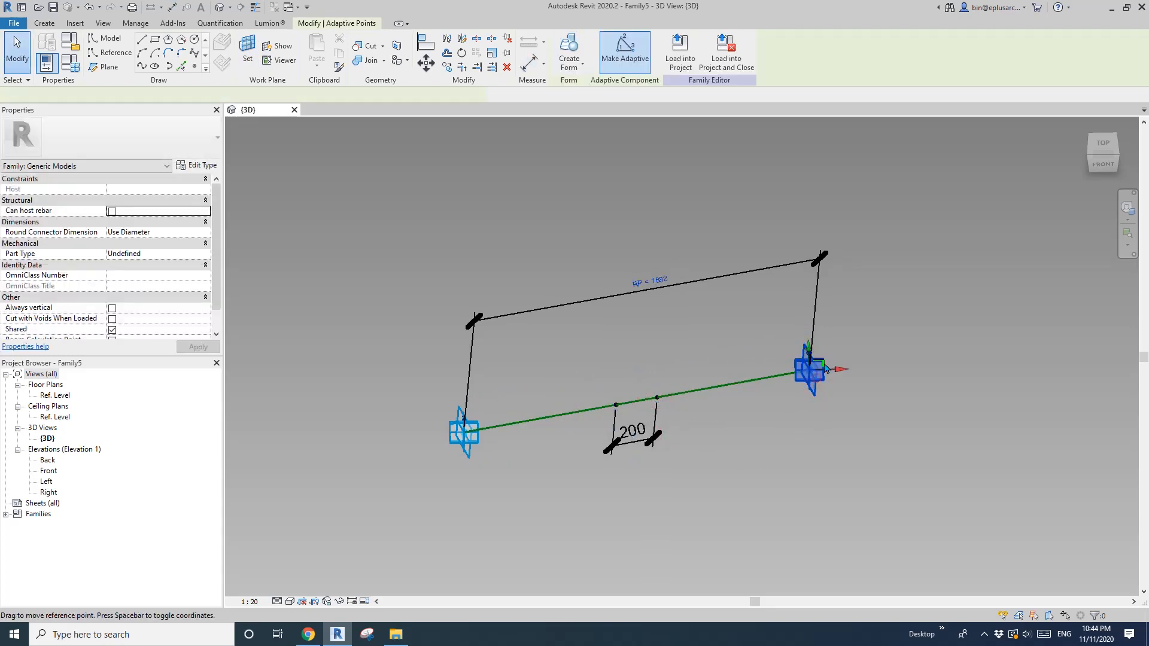
Drag an adaptive end point along the line until RP reads 1175, then deselect
drag(806, 370, 693, 447)
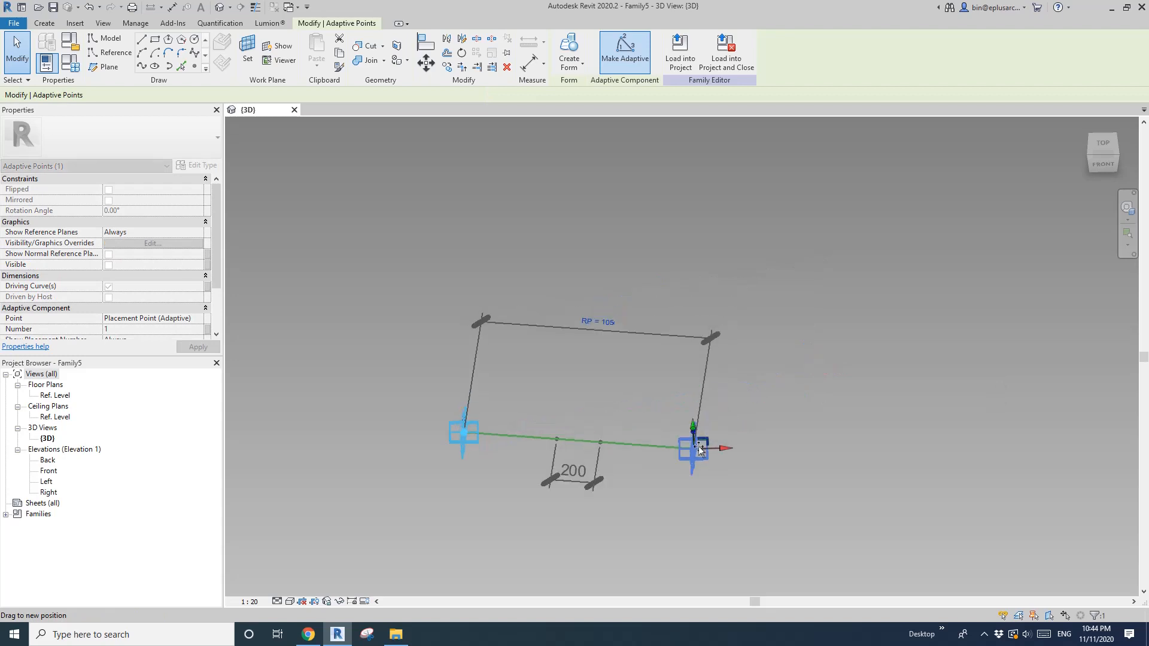
drag(695, 447, 667, 379)
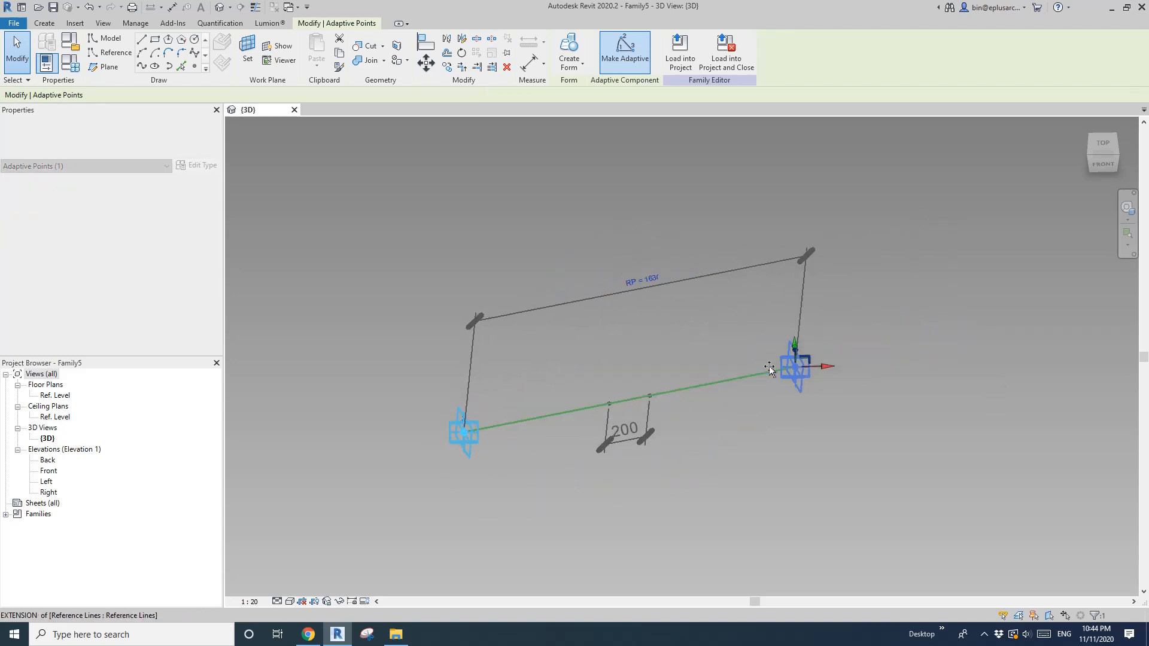
drag(795, 366, 693, 382)
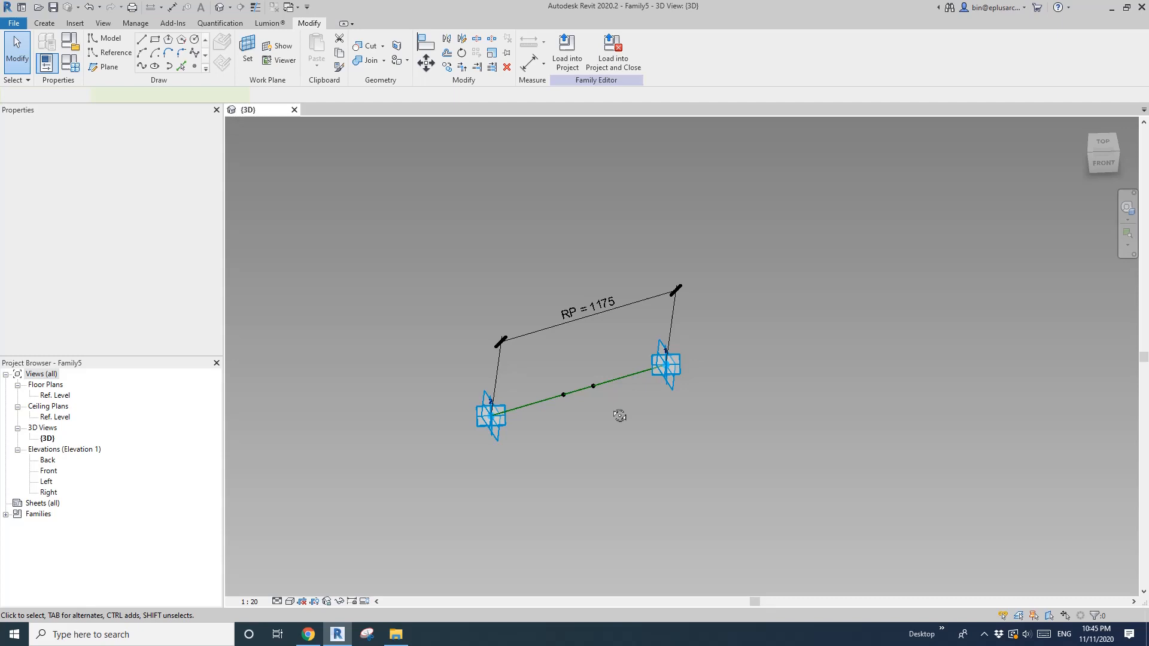
click(594, 391)
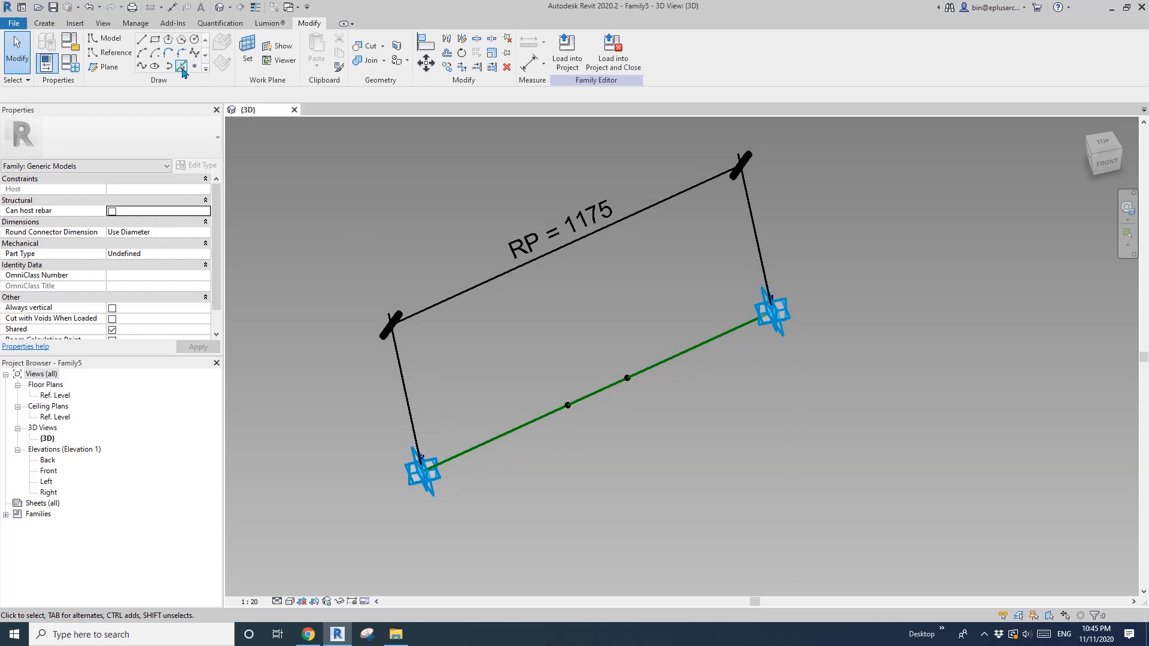
Draw reference circles of size 5 on the hosted points, using each point as work plane
click(195, 40)
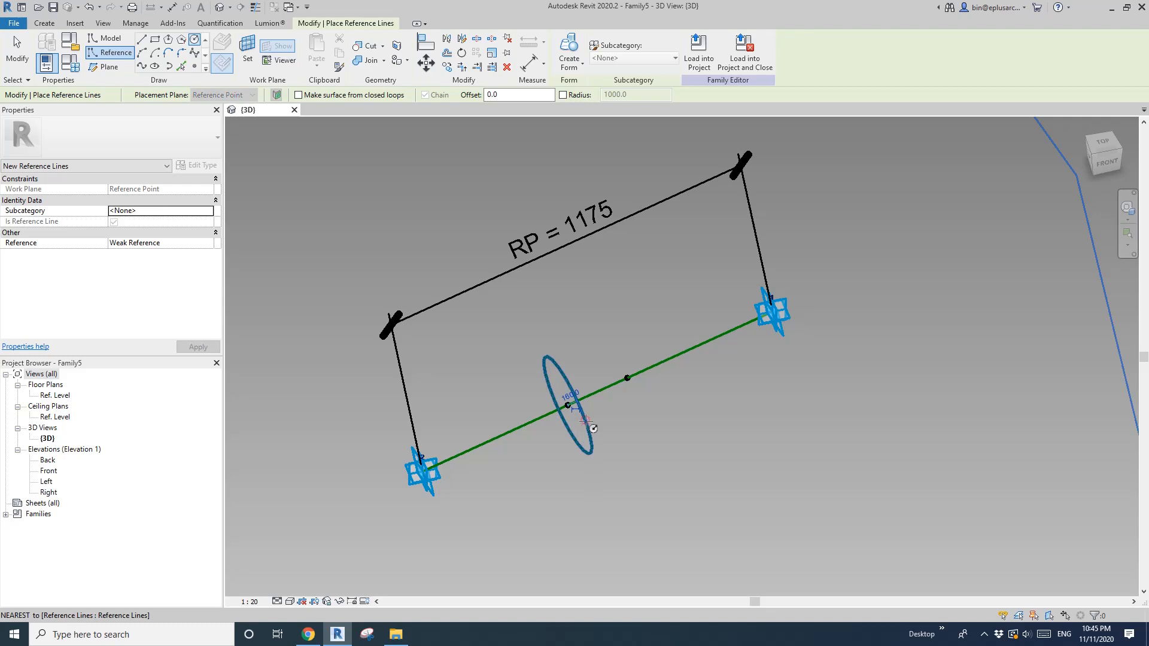
text(5)
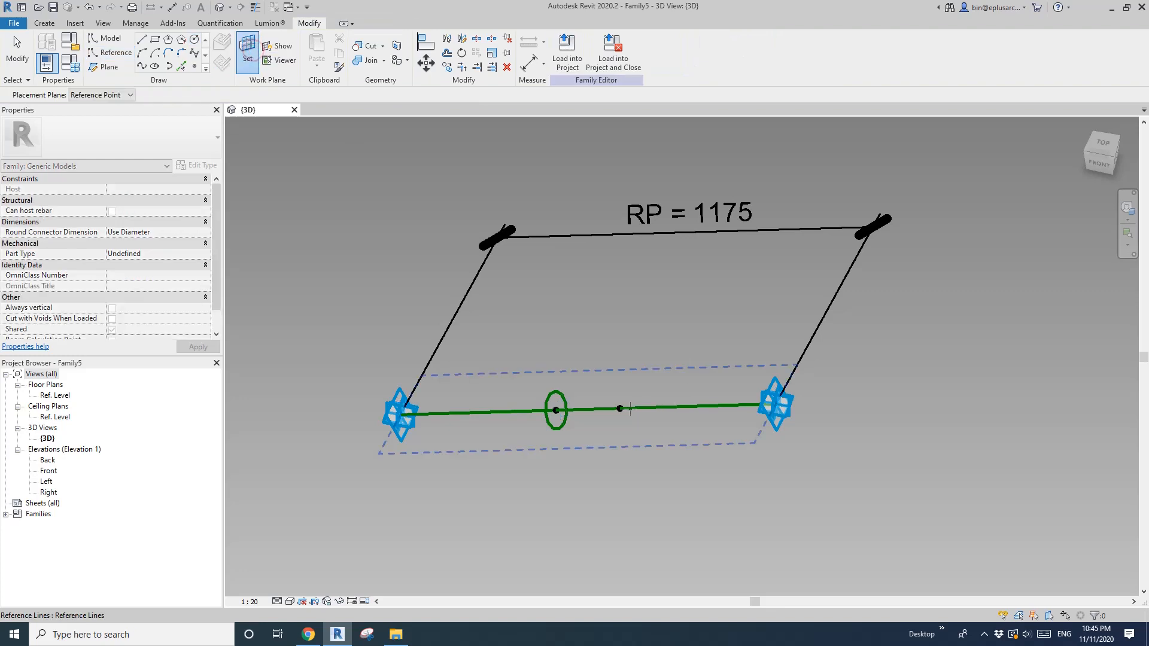
click(116, 52)
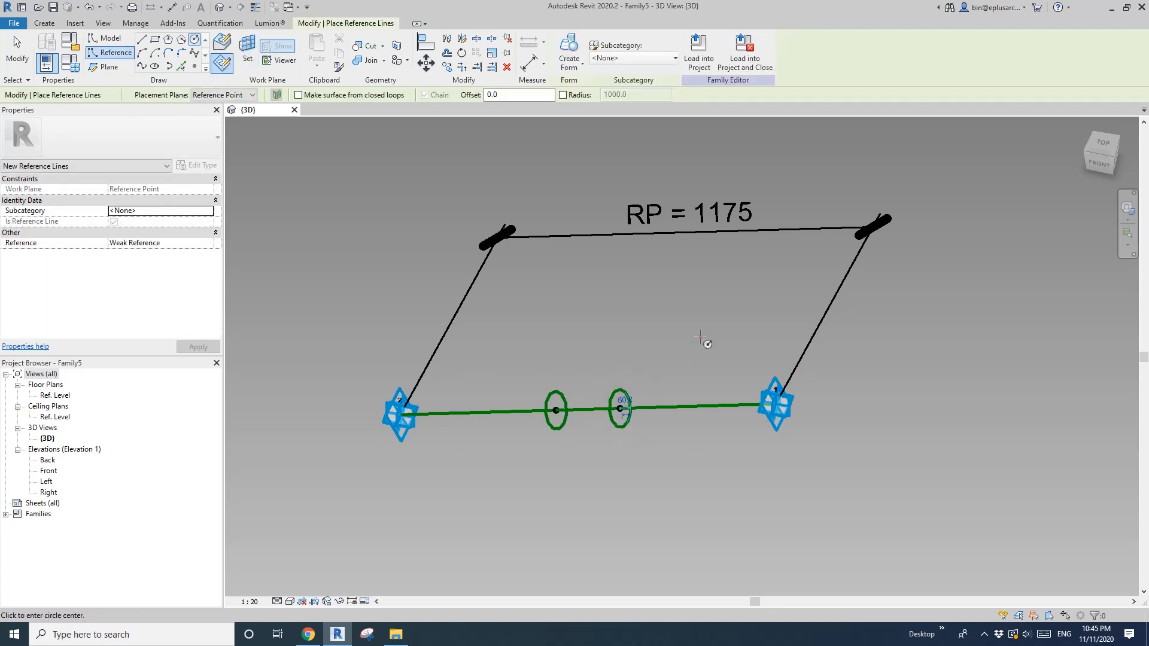
click(556, 409)
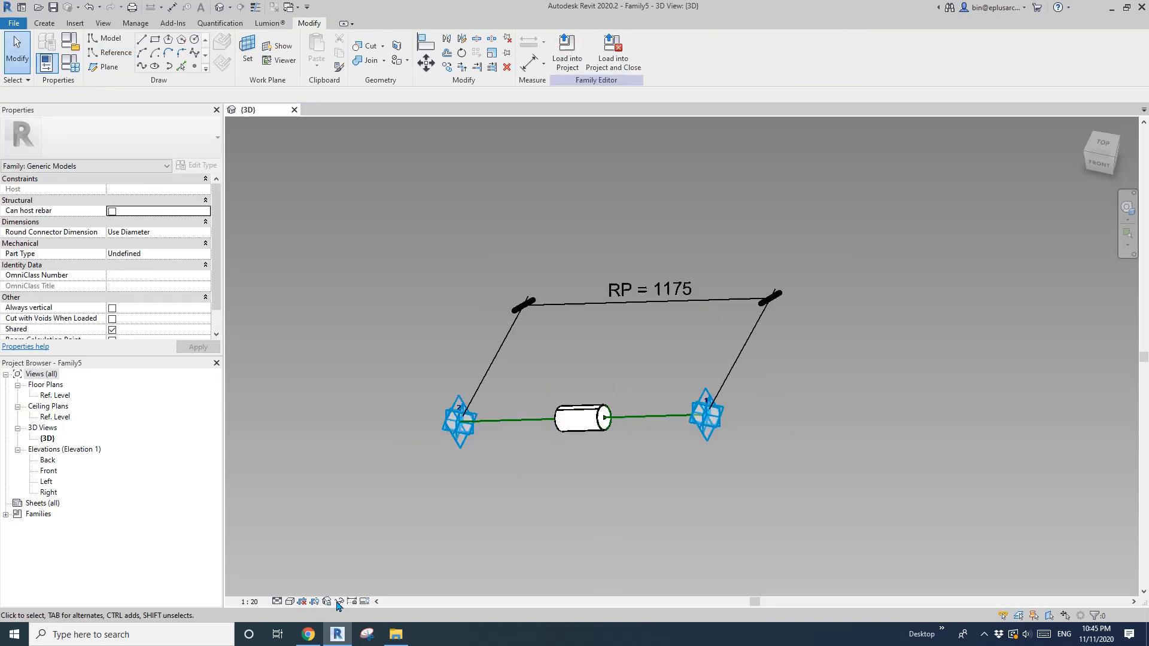
click(307, 635)
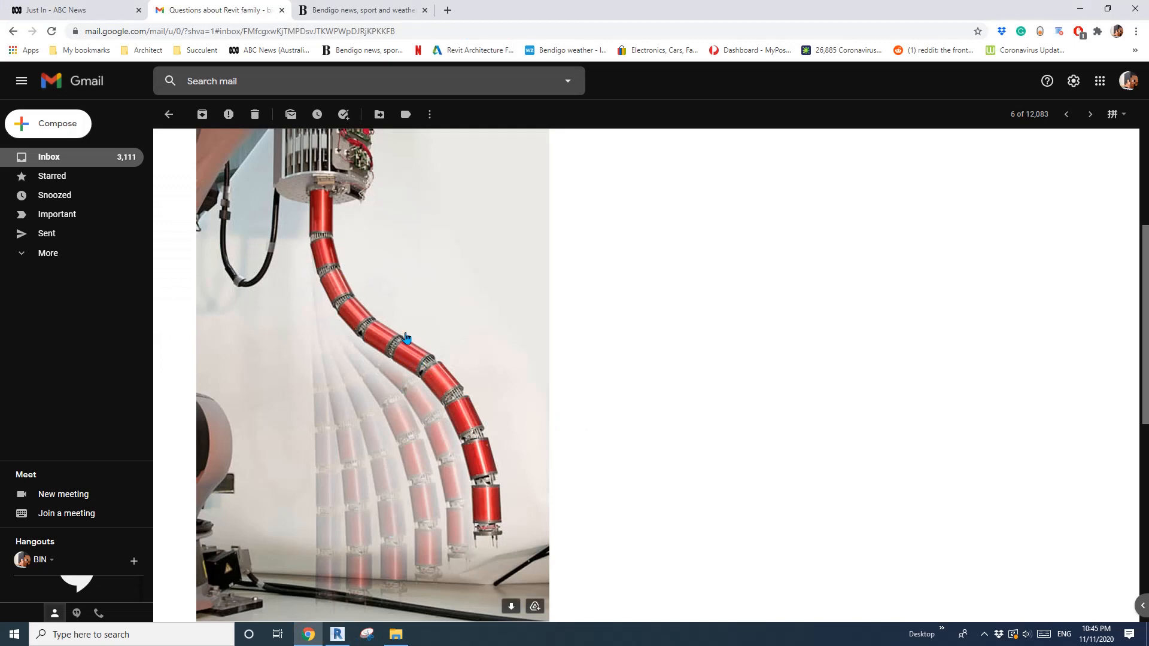
click(337, 634)
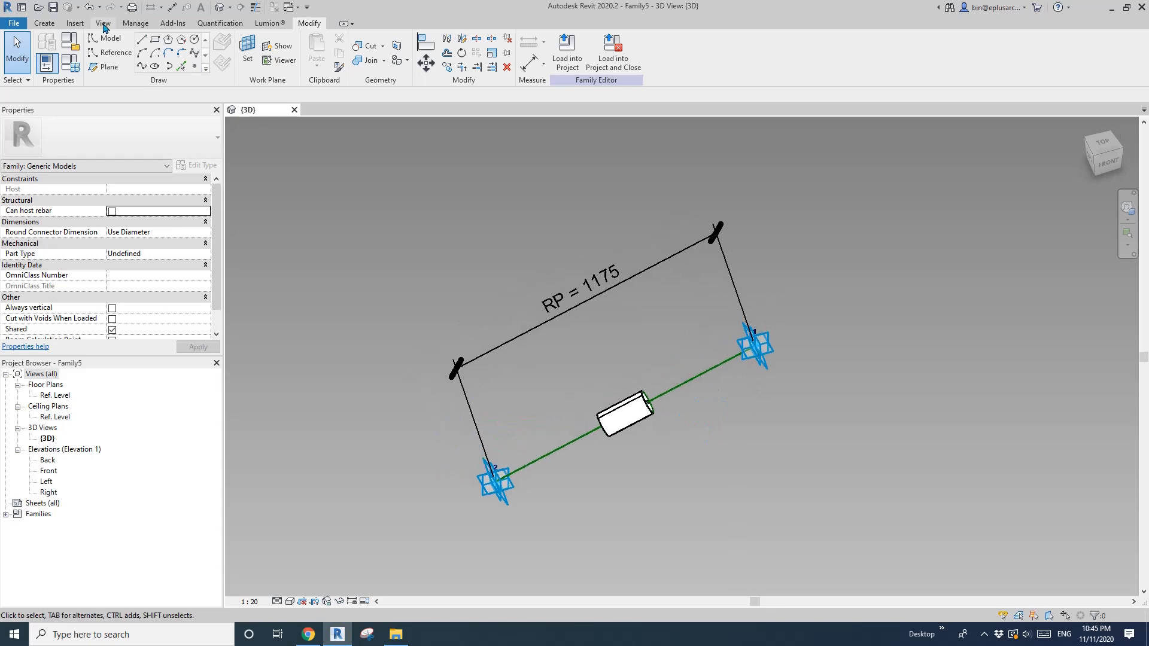
Start a new family and divide the spline path by a Maximum Distance of 250
click(13, 23)
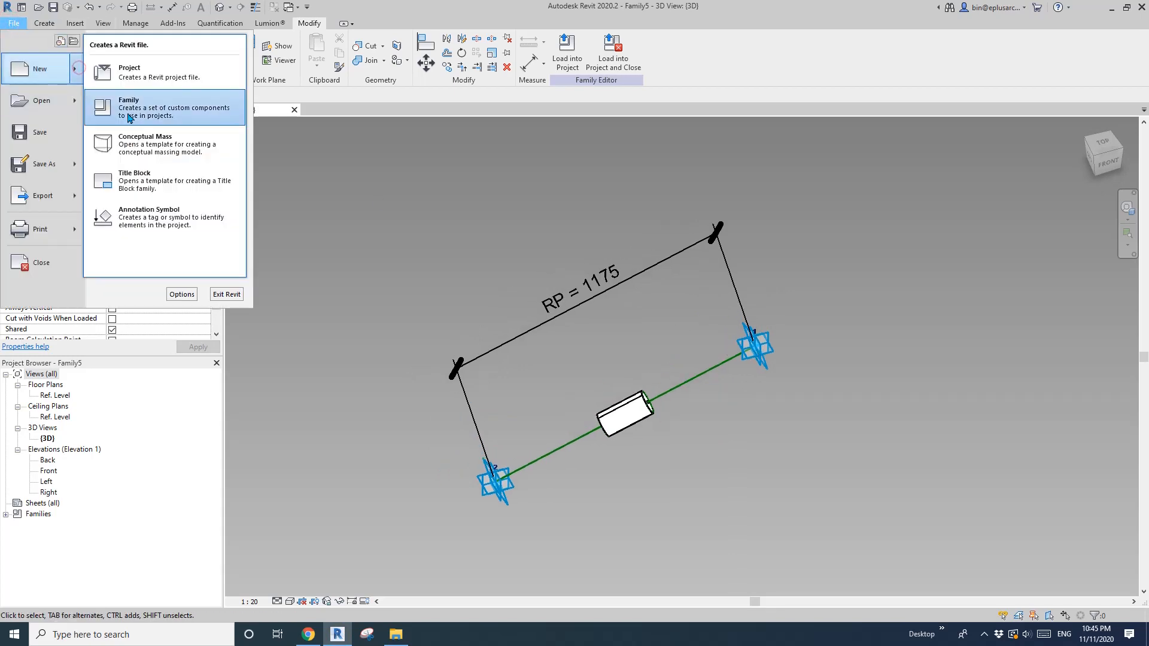
click(164, 108)
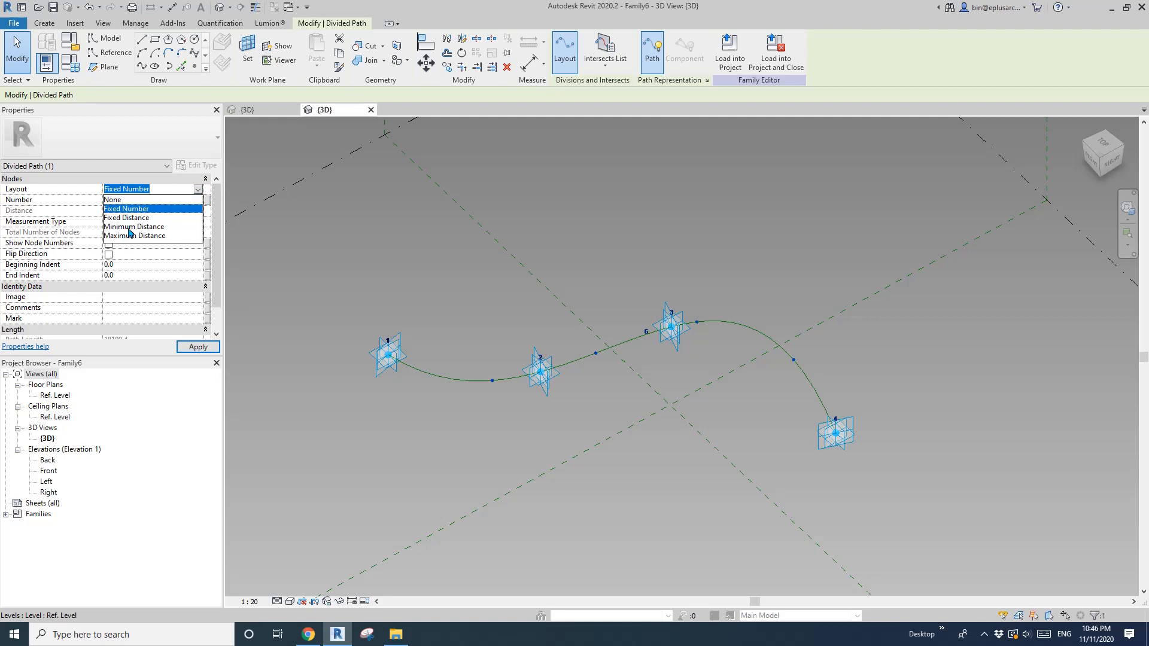
click(135, 235)
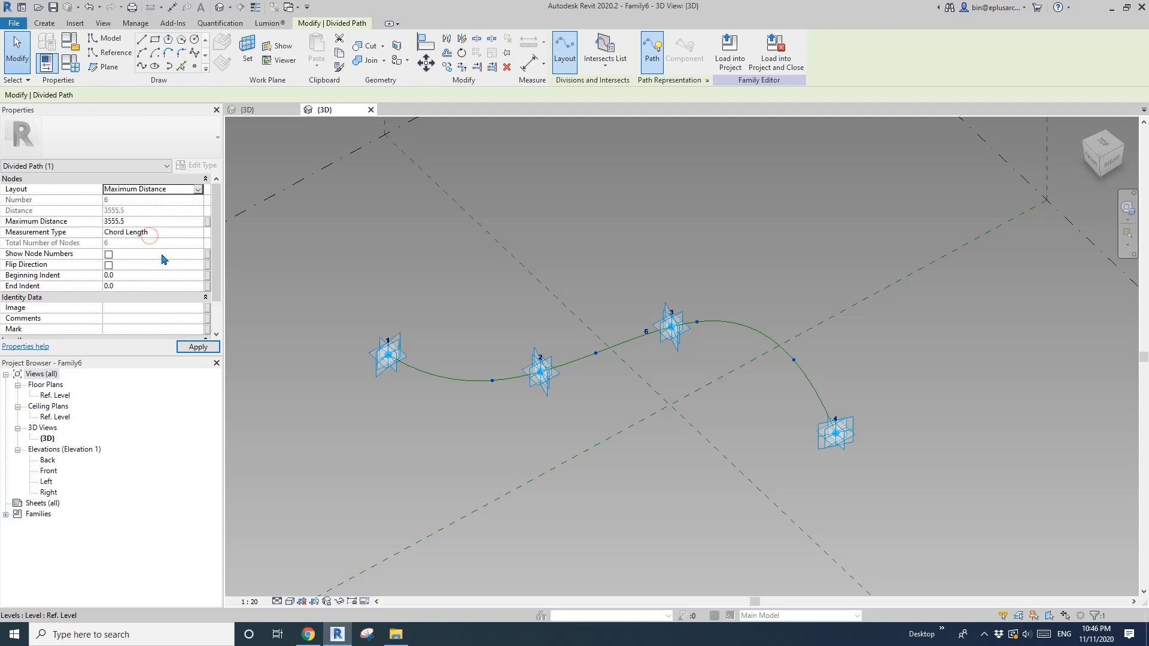
mouse_move(144, 225)
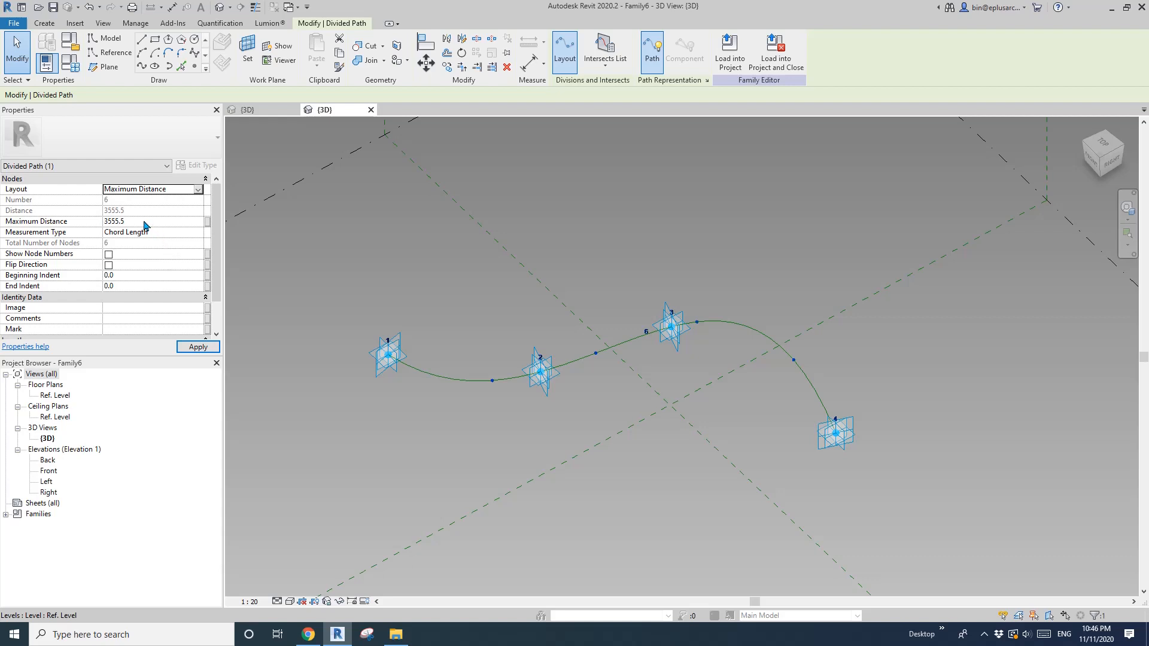
text(250.0)
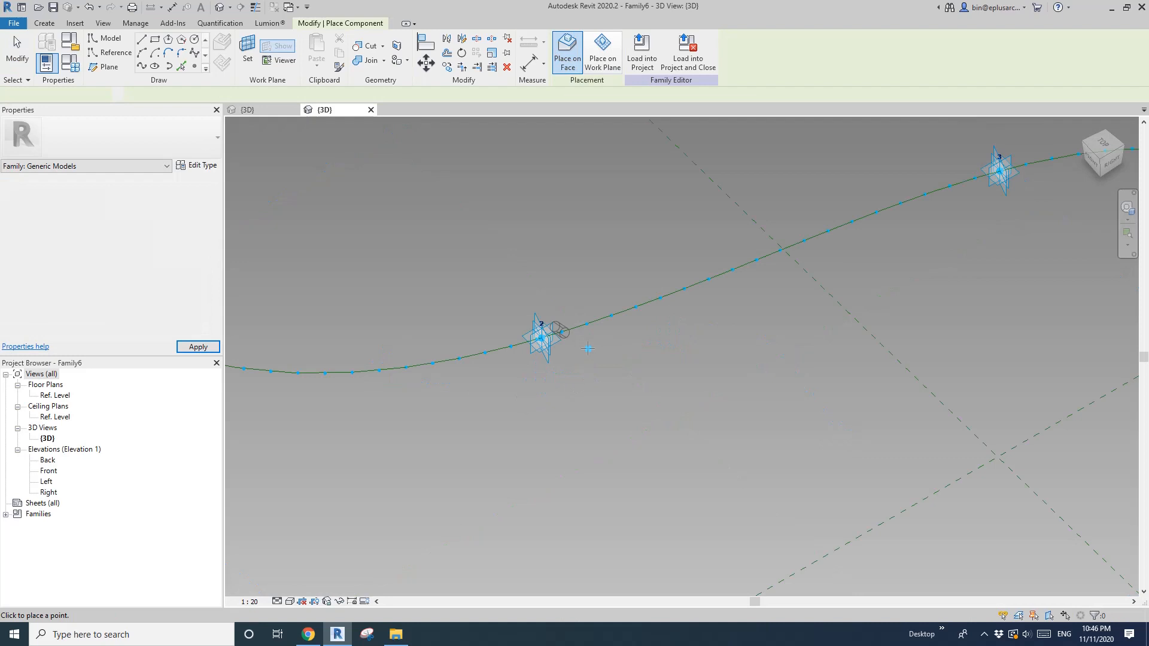
Place the chain segment on two adjacent nodes and drag point 3 to reshape the spline
click(637, 297)
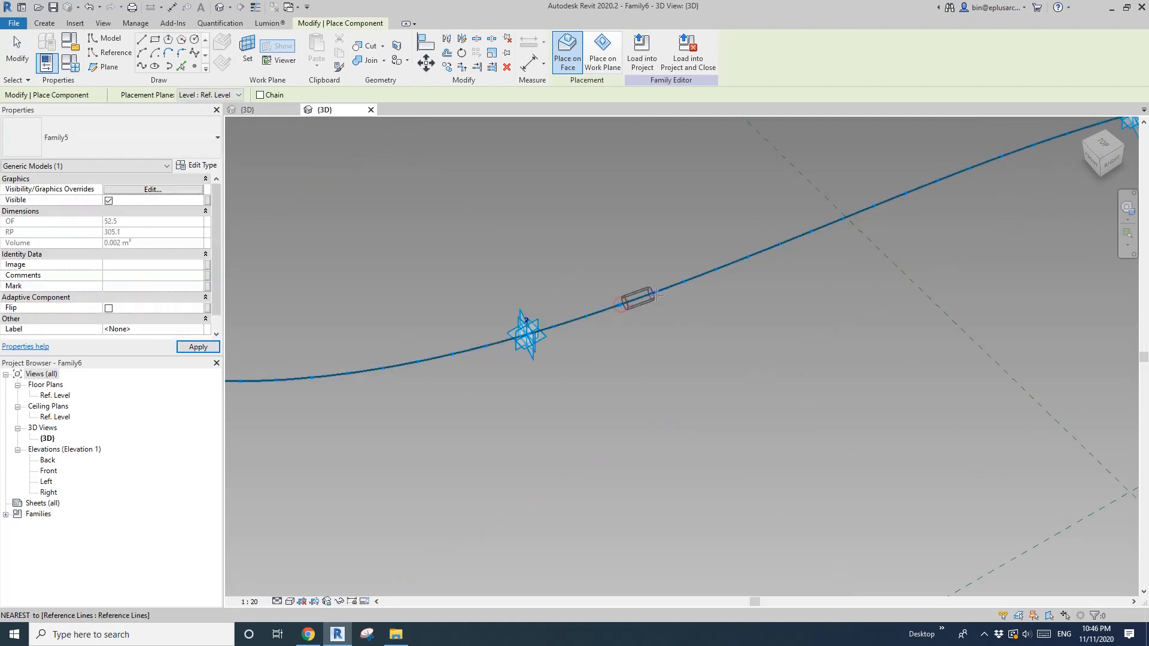
click(637, 297)
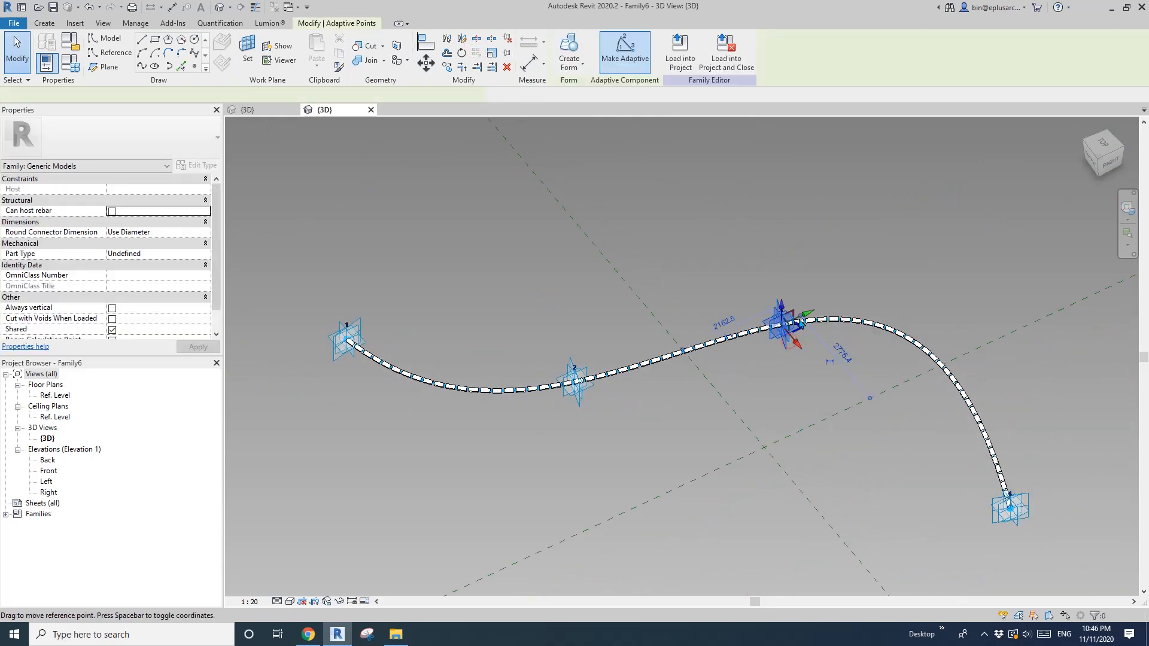
drag(784, 323, 663, 377)
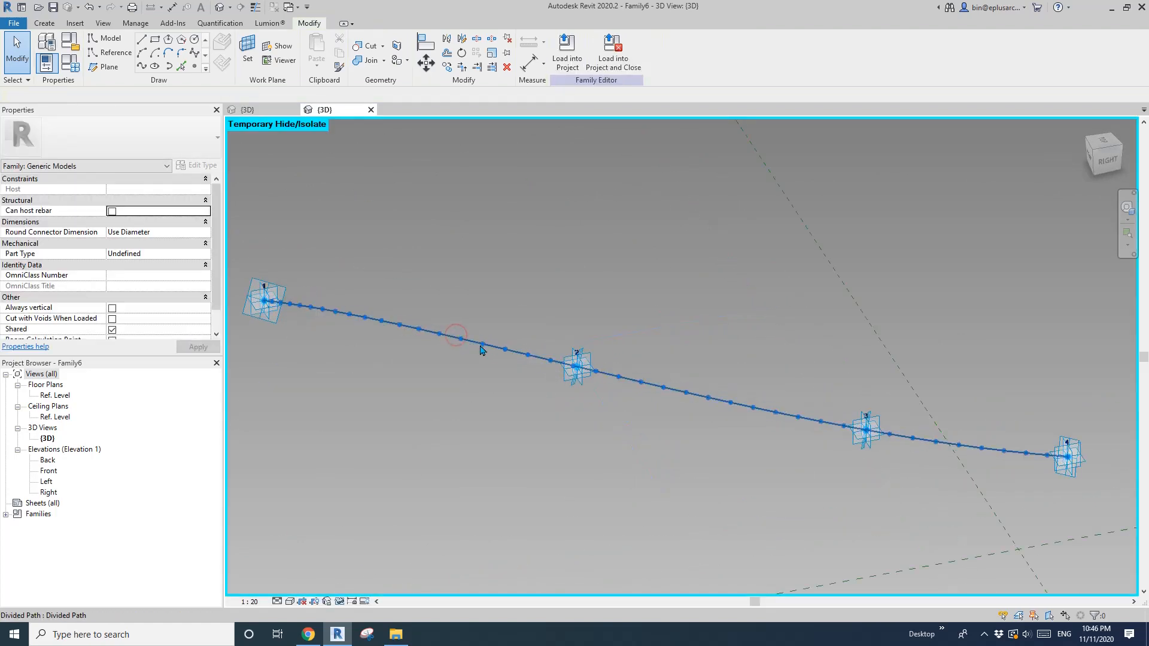
Isolate the spline, hide its divided path, and select the point hosted on the curve
click(578, 366)
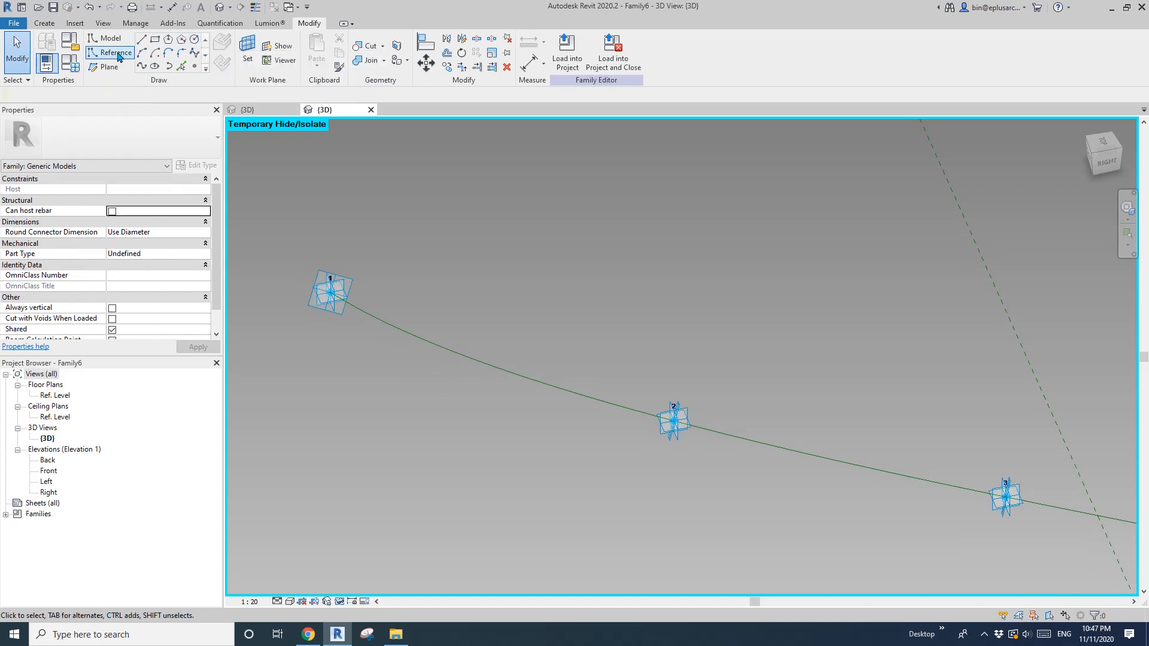
click(195, 67)
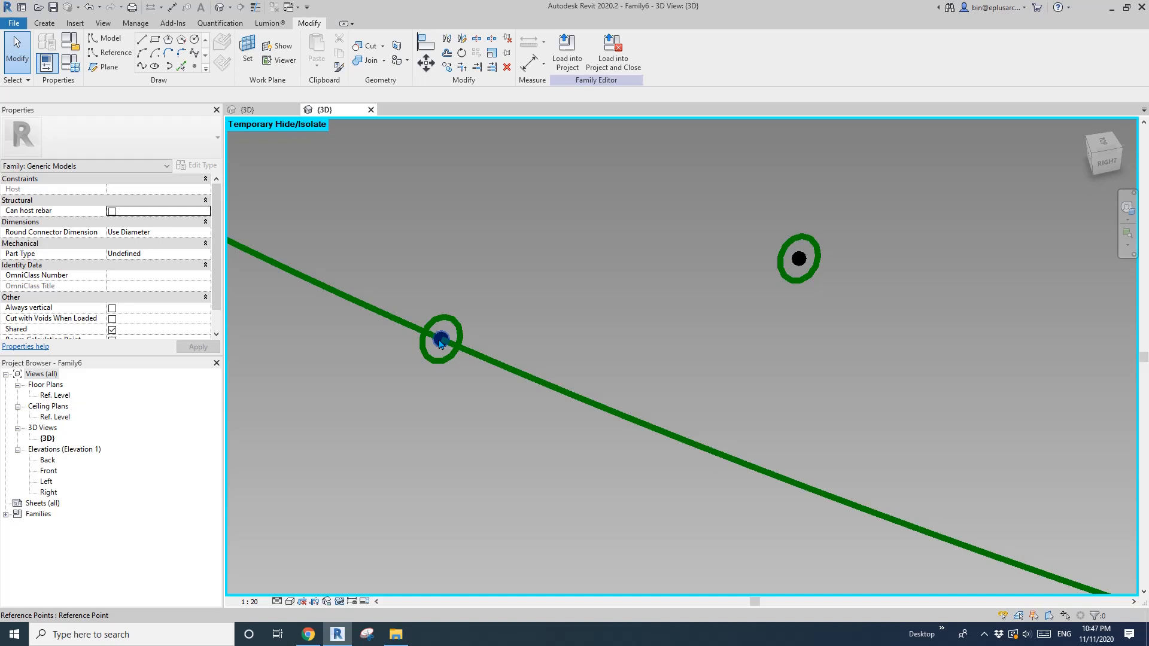
click(440, 338)
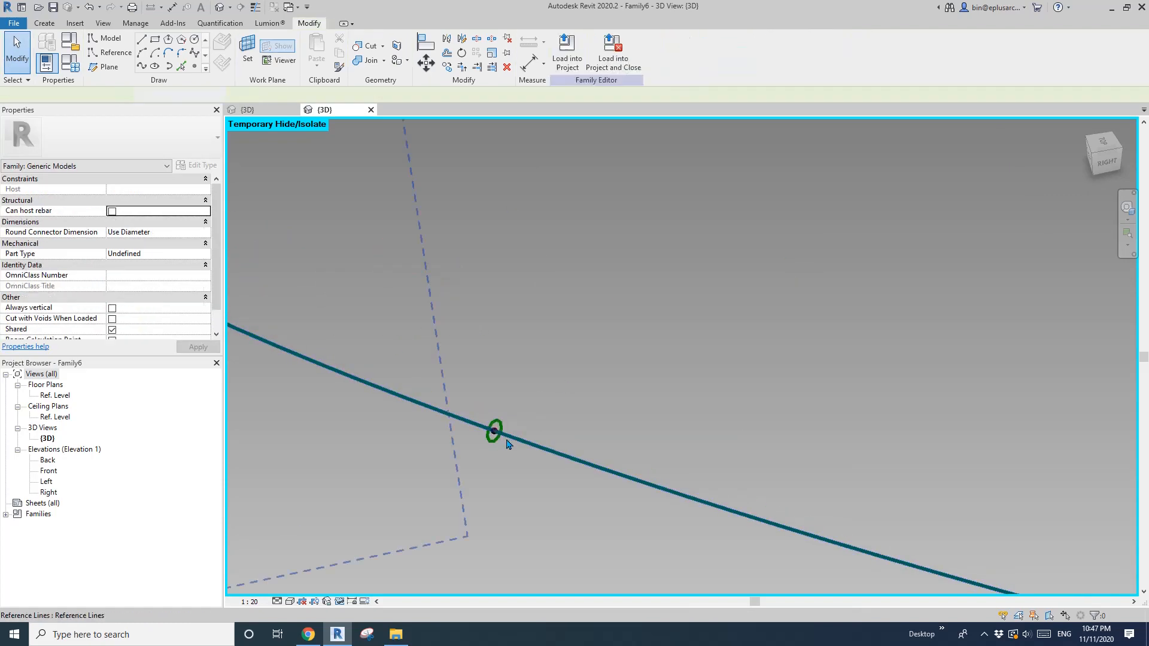
Move the hosted point to the curve's end with Normalized Curve Parameter 1.000000
click(492, 430)
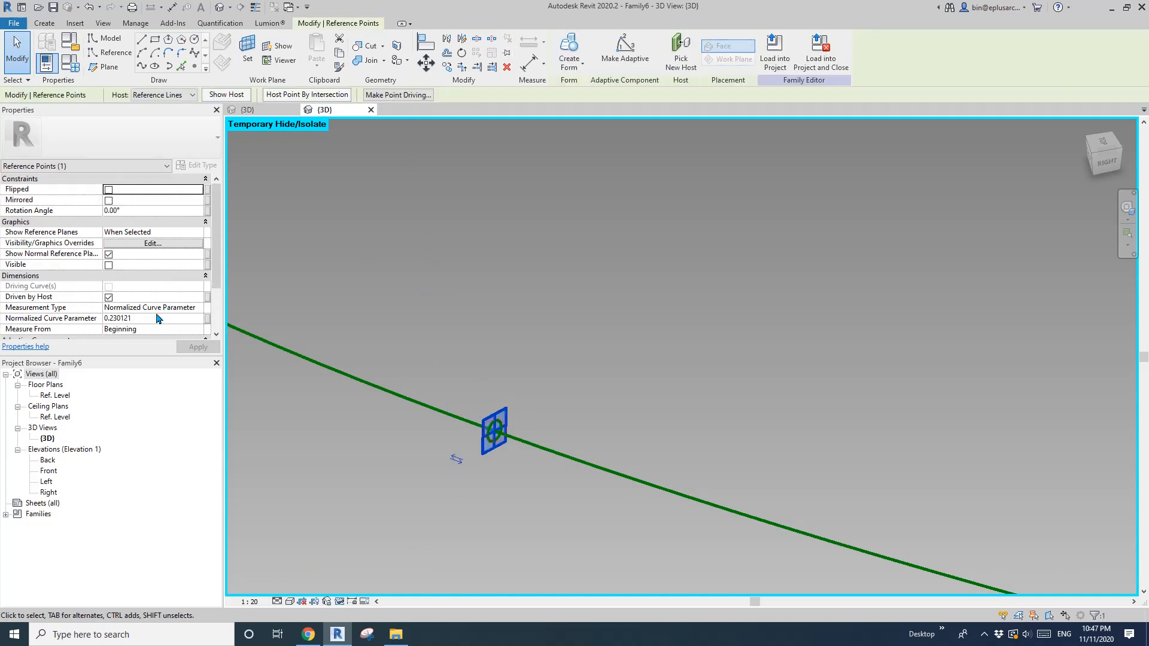
text(1.000000)
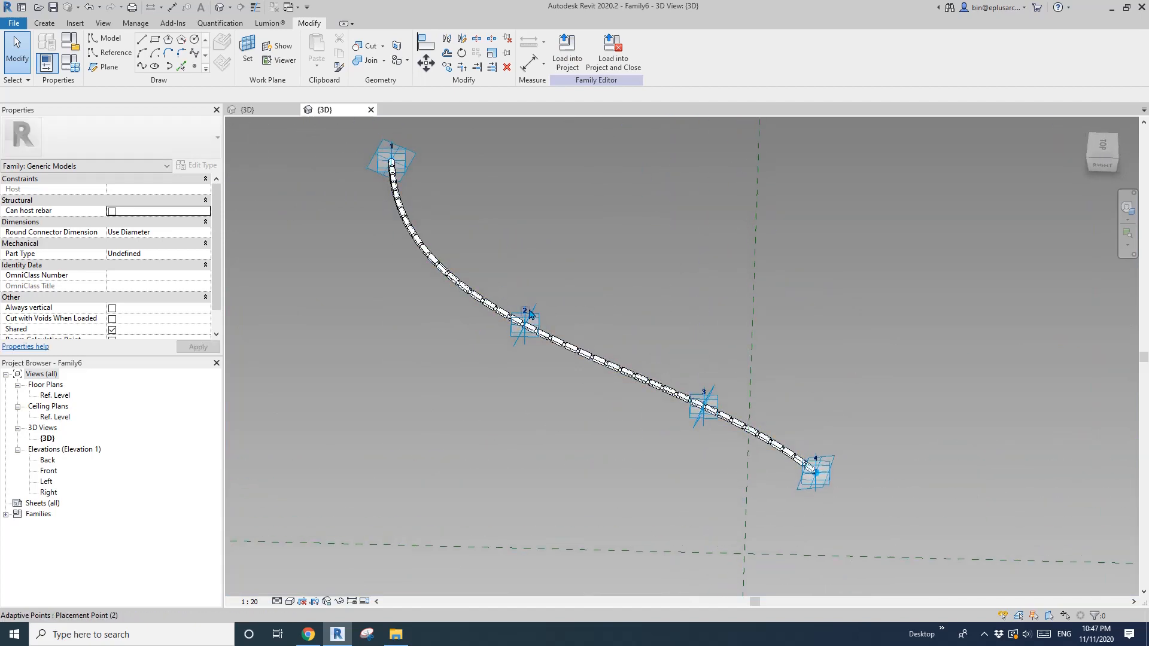
click(391, 163)
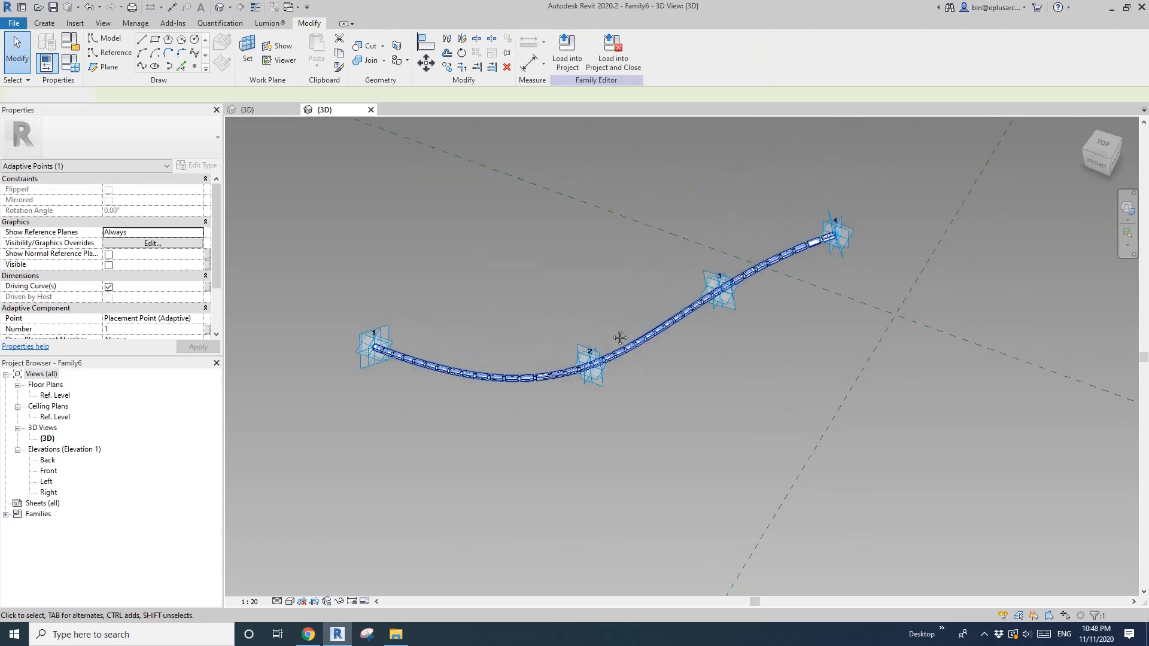
Create Project3 from the Construction Template and load the chain family into it
click(13, 22)
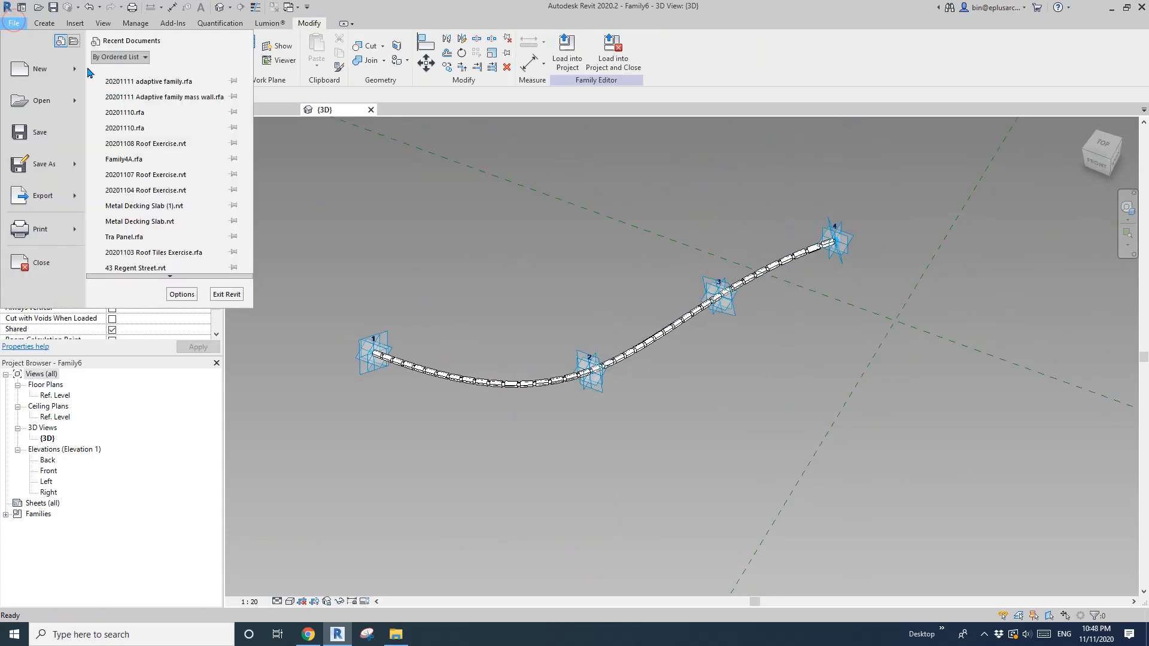
click(30, 69)
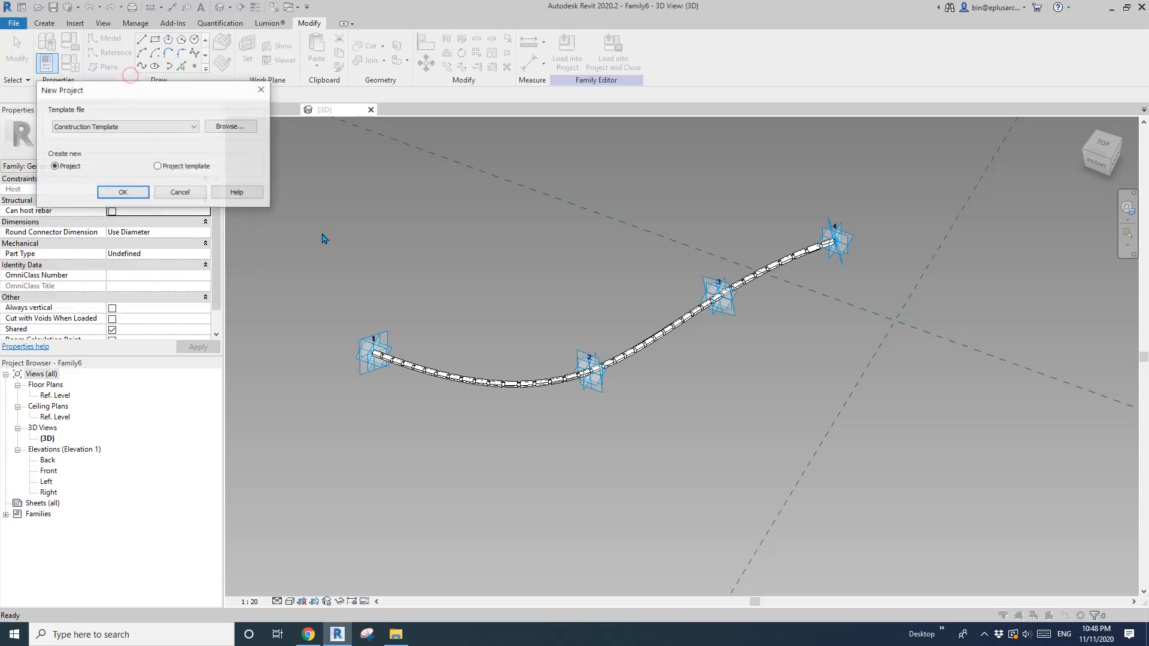
click(178, 192)
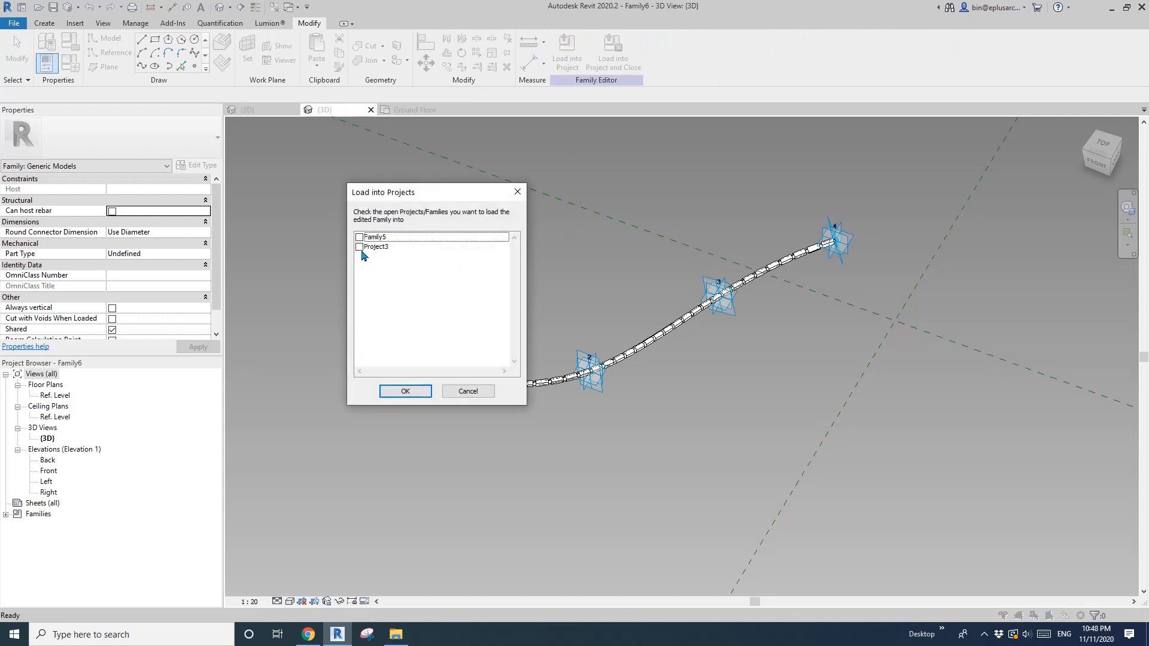
click(467, 391)
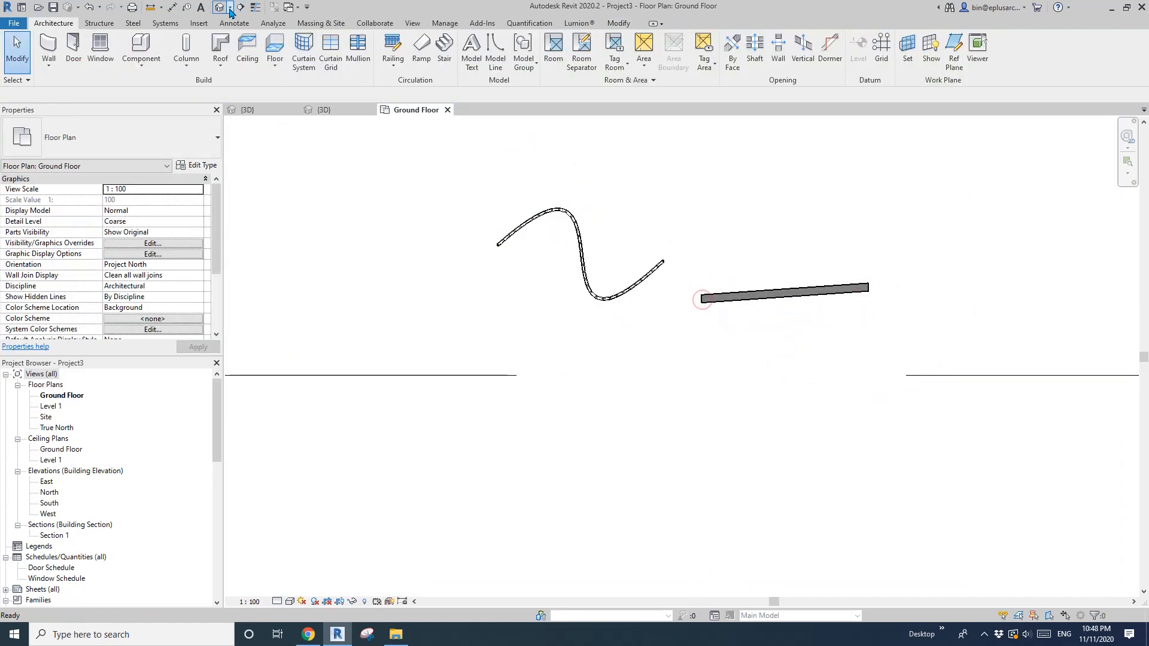
In the default 3D view, drag one adaptive point of the wall-hosted chain
click(477, 109)
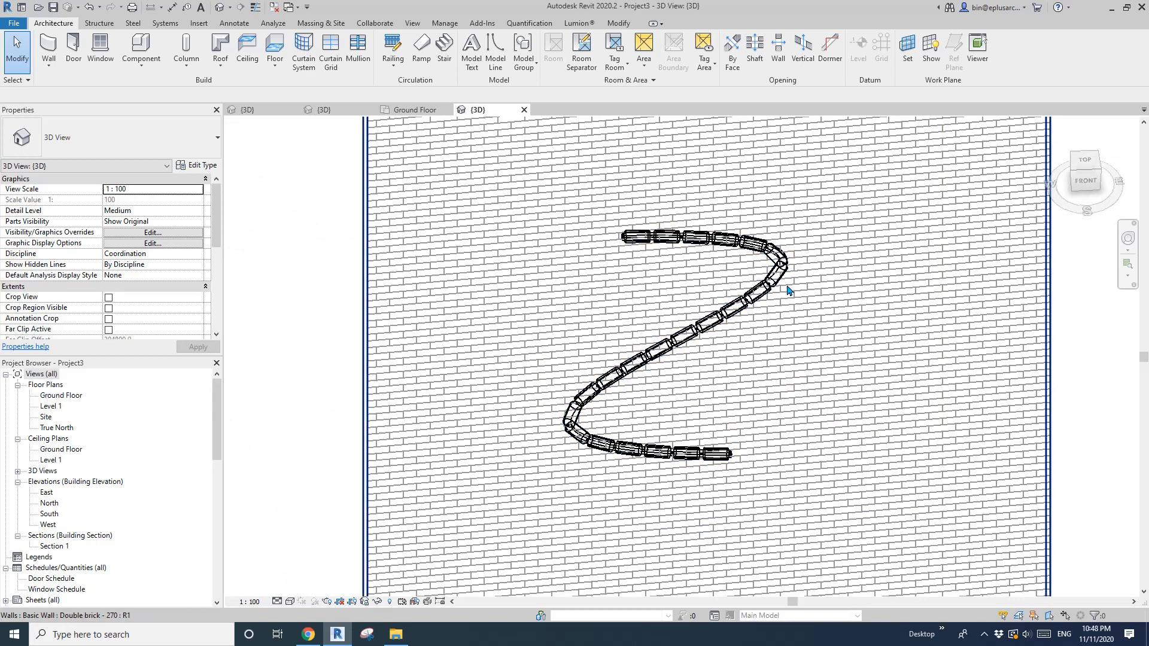
click(774, 292)
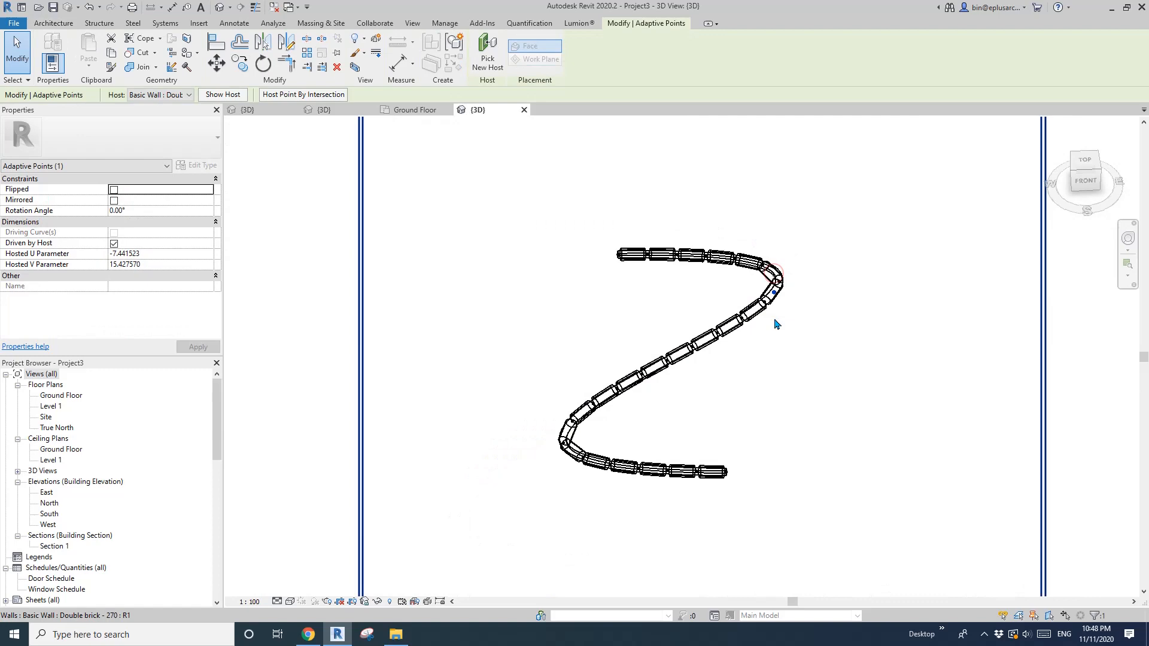
drag(776, 323, 794, 350)
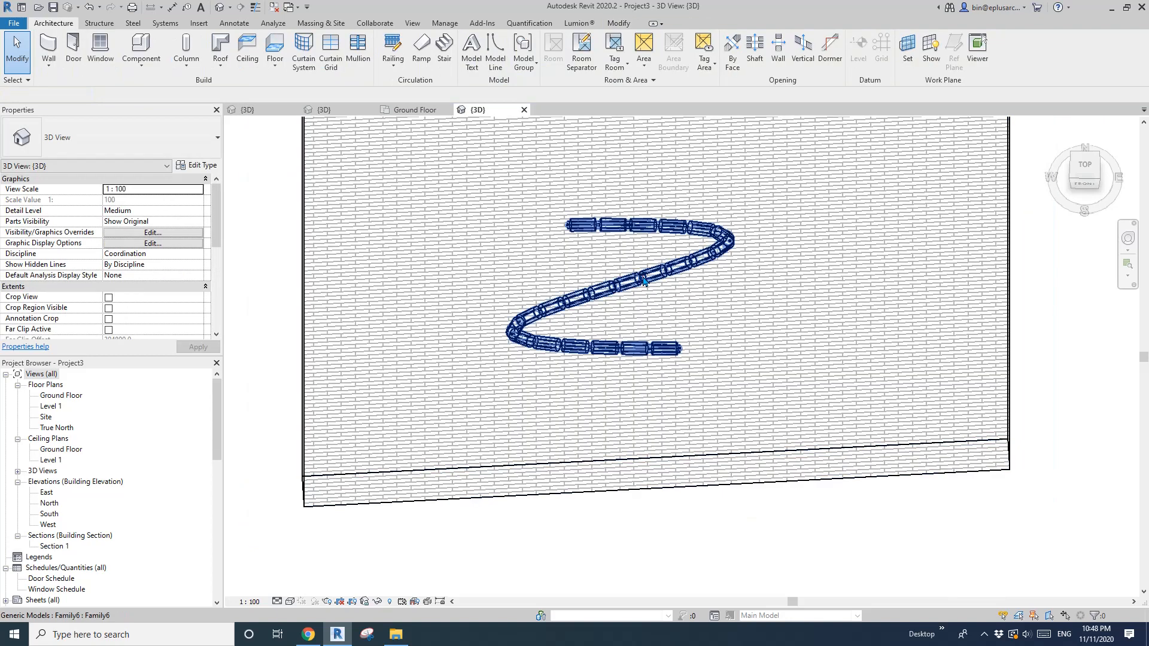
Switch to the Ground Floor plan to place another chain instance
click(644, 281)
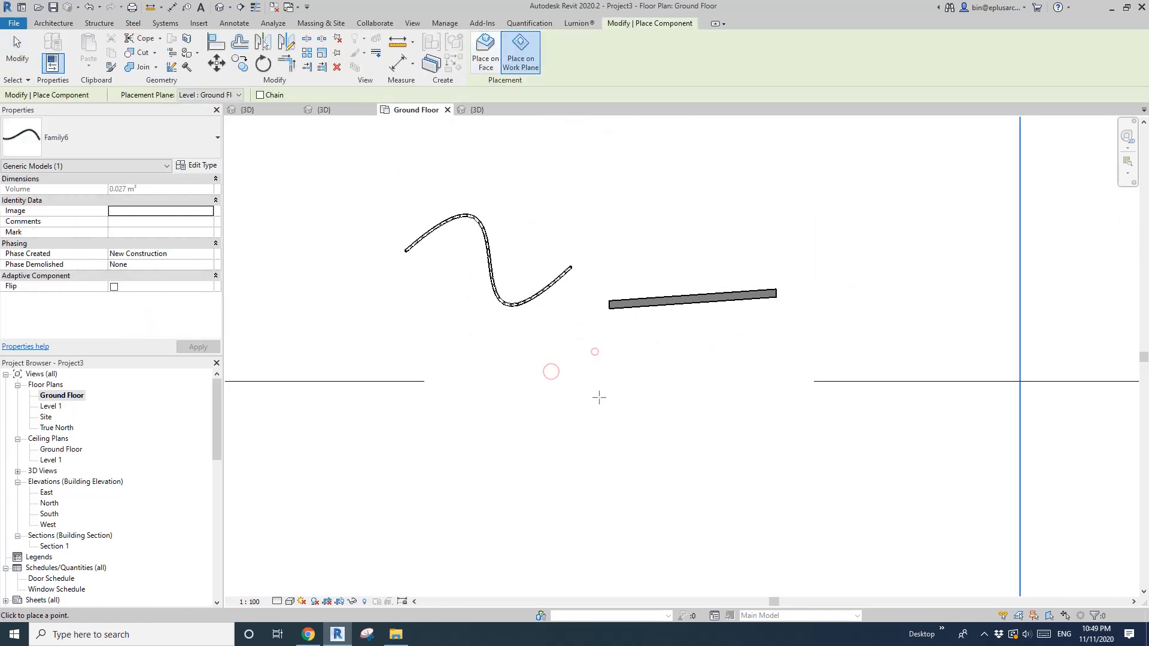
mouse_move(660, 407)
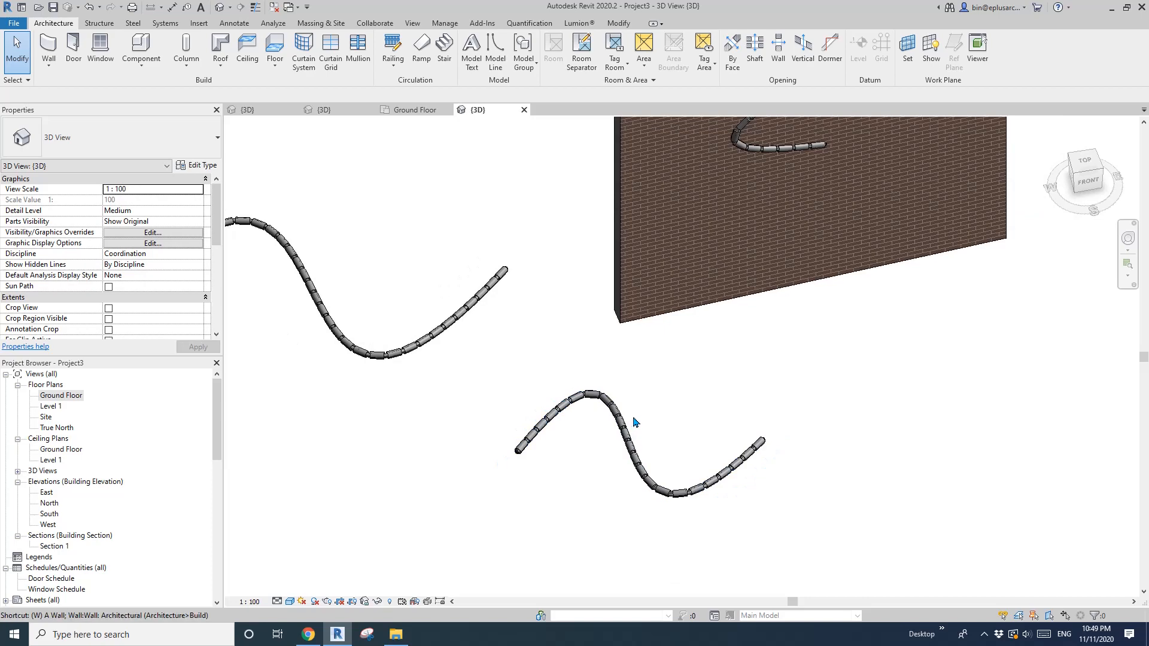
Re-host a wall chain point on the brick wall, then drag a ground-floor chain point
click(637, 425)
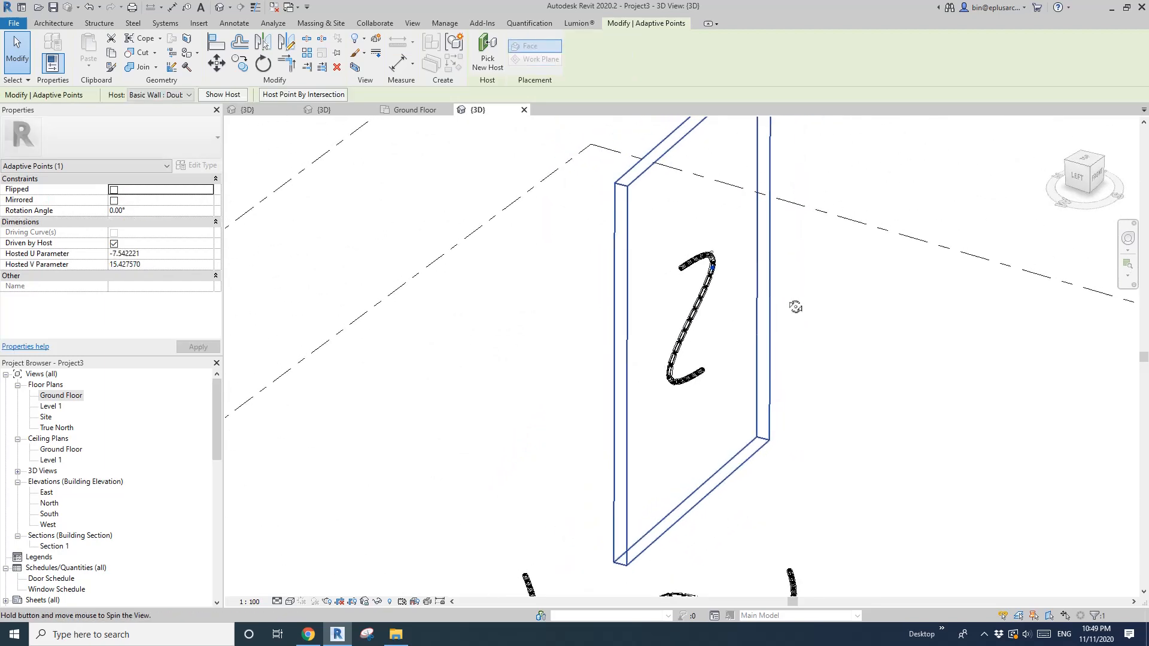
click(179, 94)
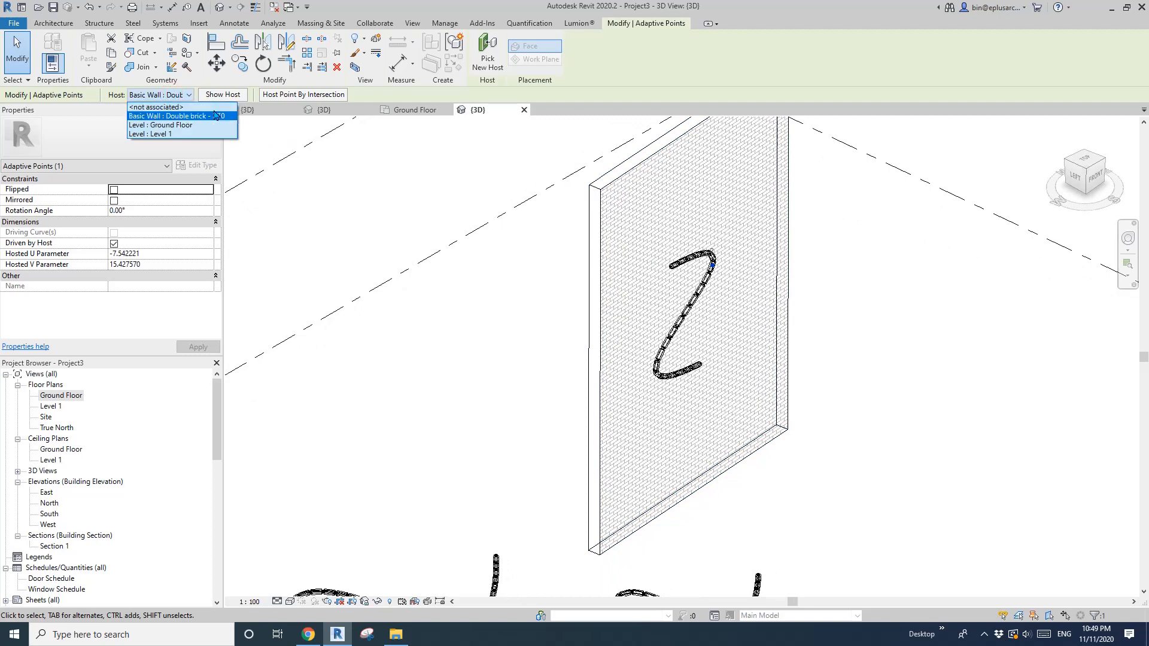
click(157, 107)
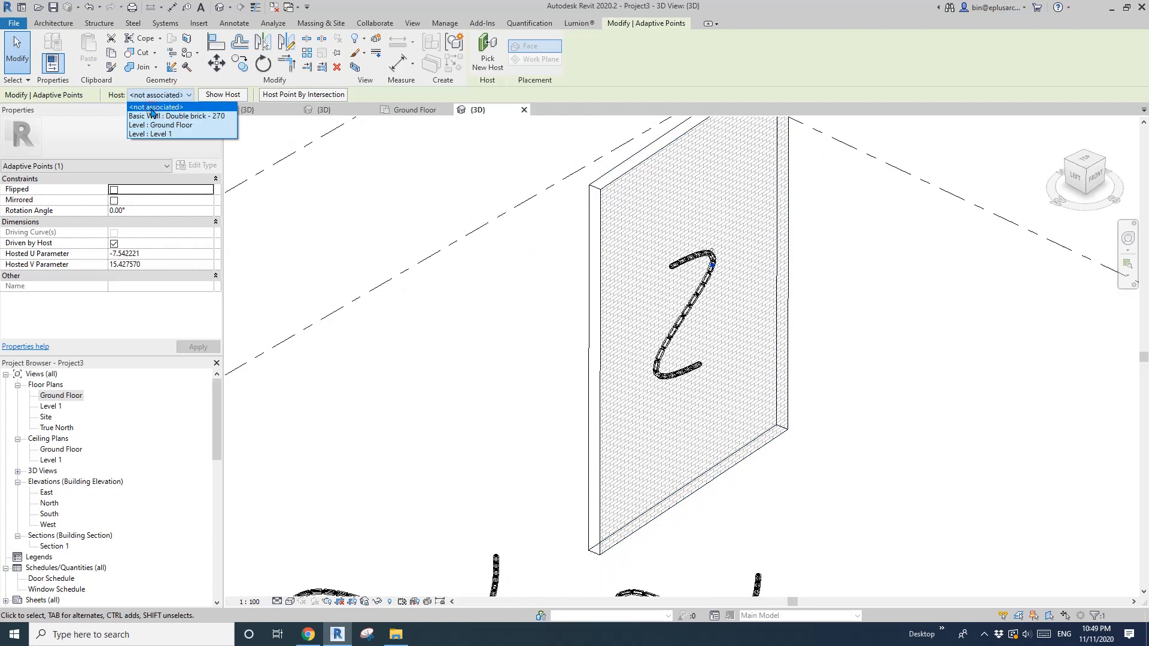
click(156, 108)
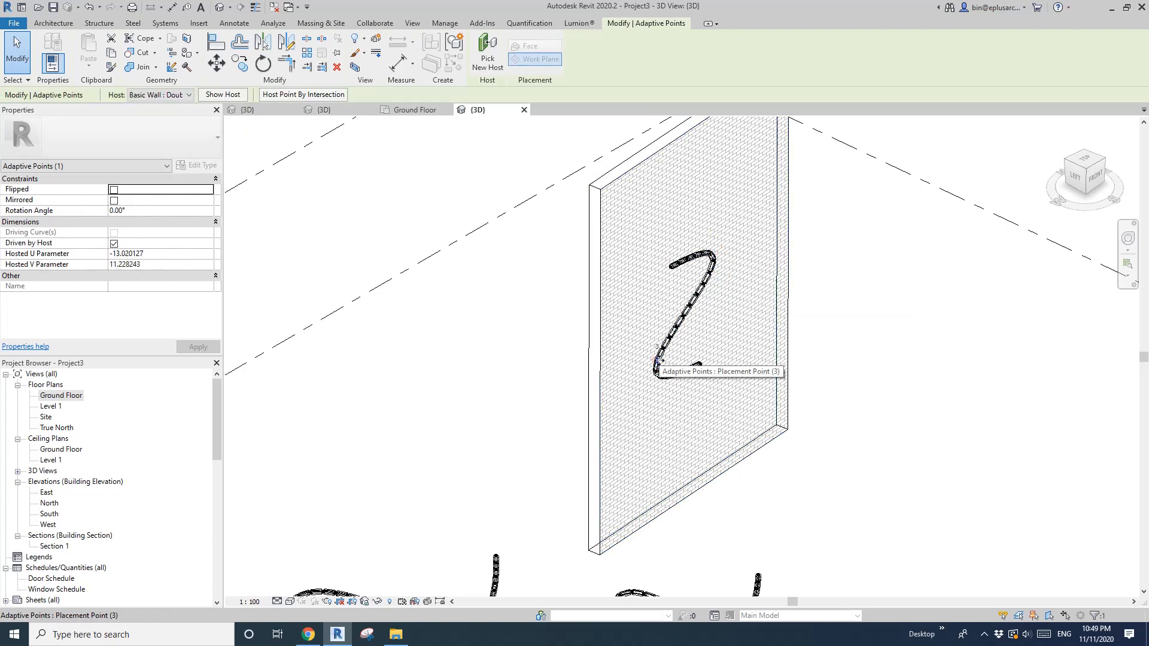
click(180, 94)
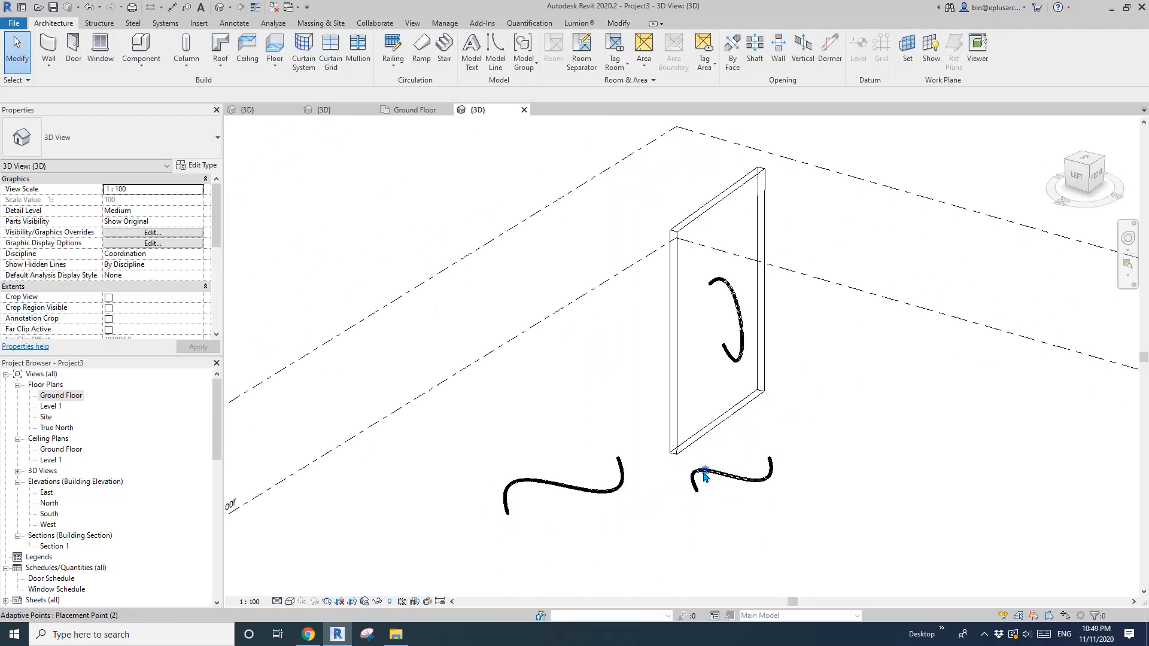
click(704, 476)
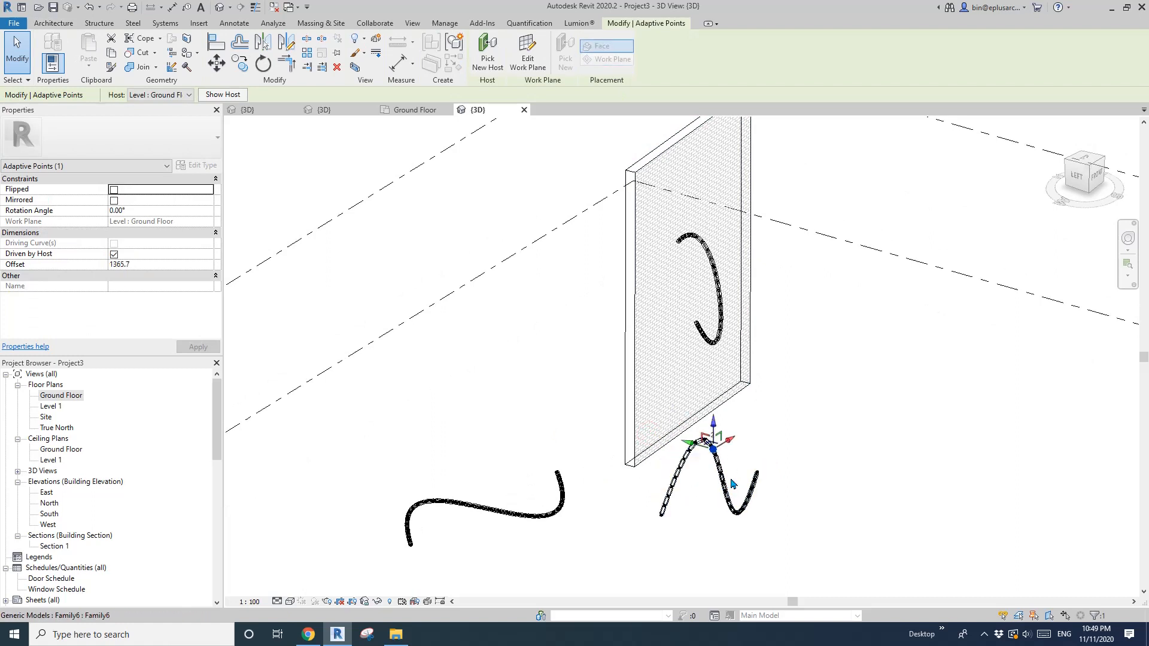
drag(713, 449, 757, 473)
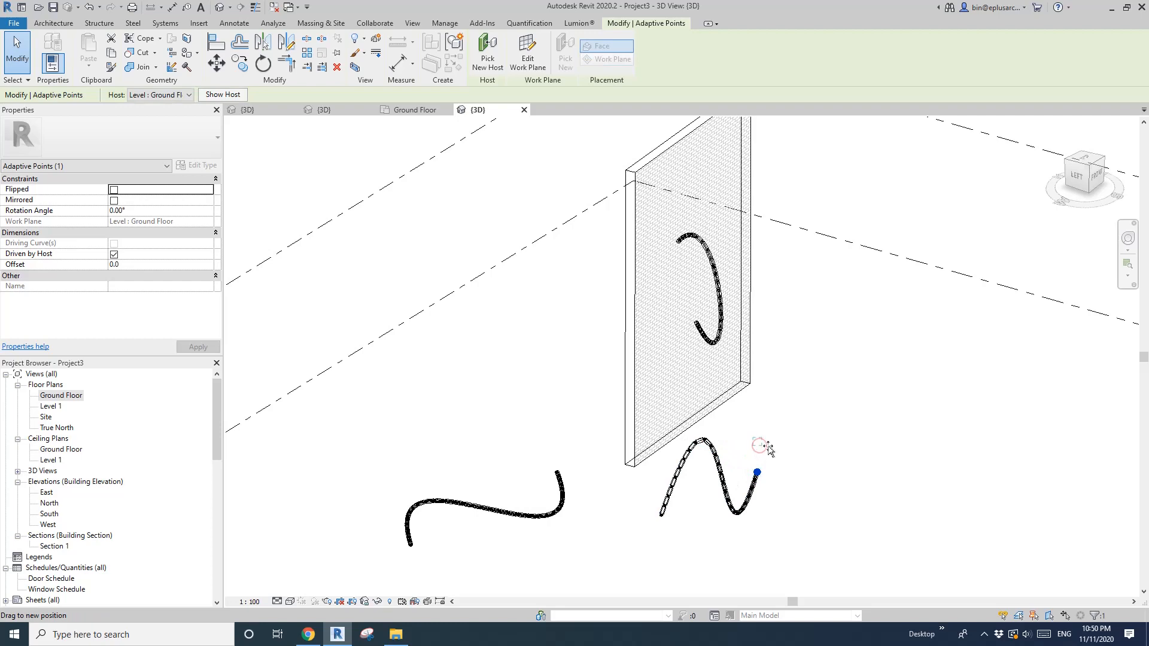